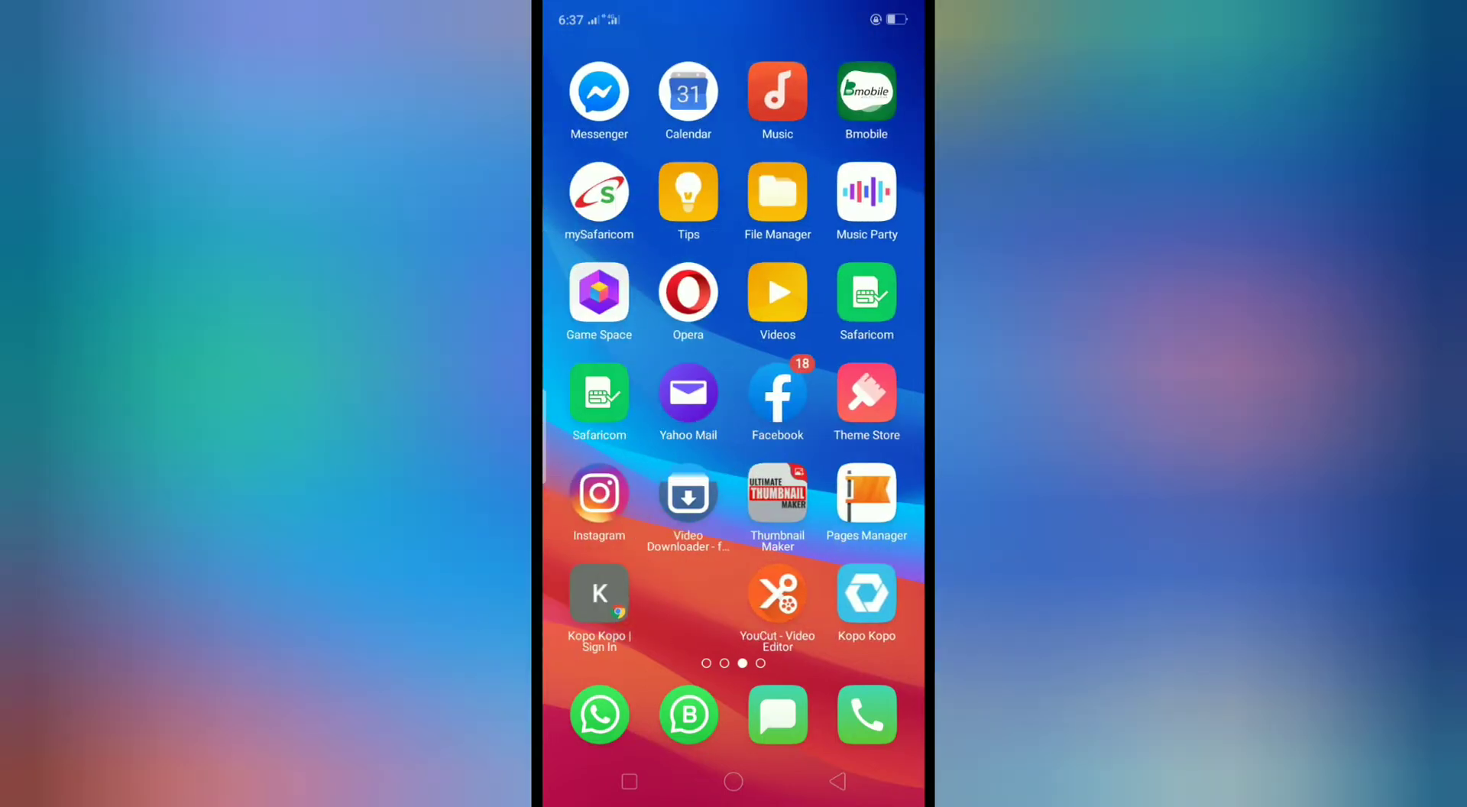
Get Facebook open in Chrome and switch it to the desktop site.
left_click(777, 393)
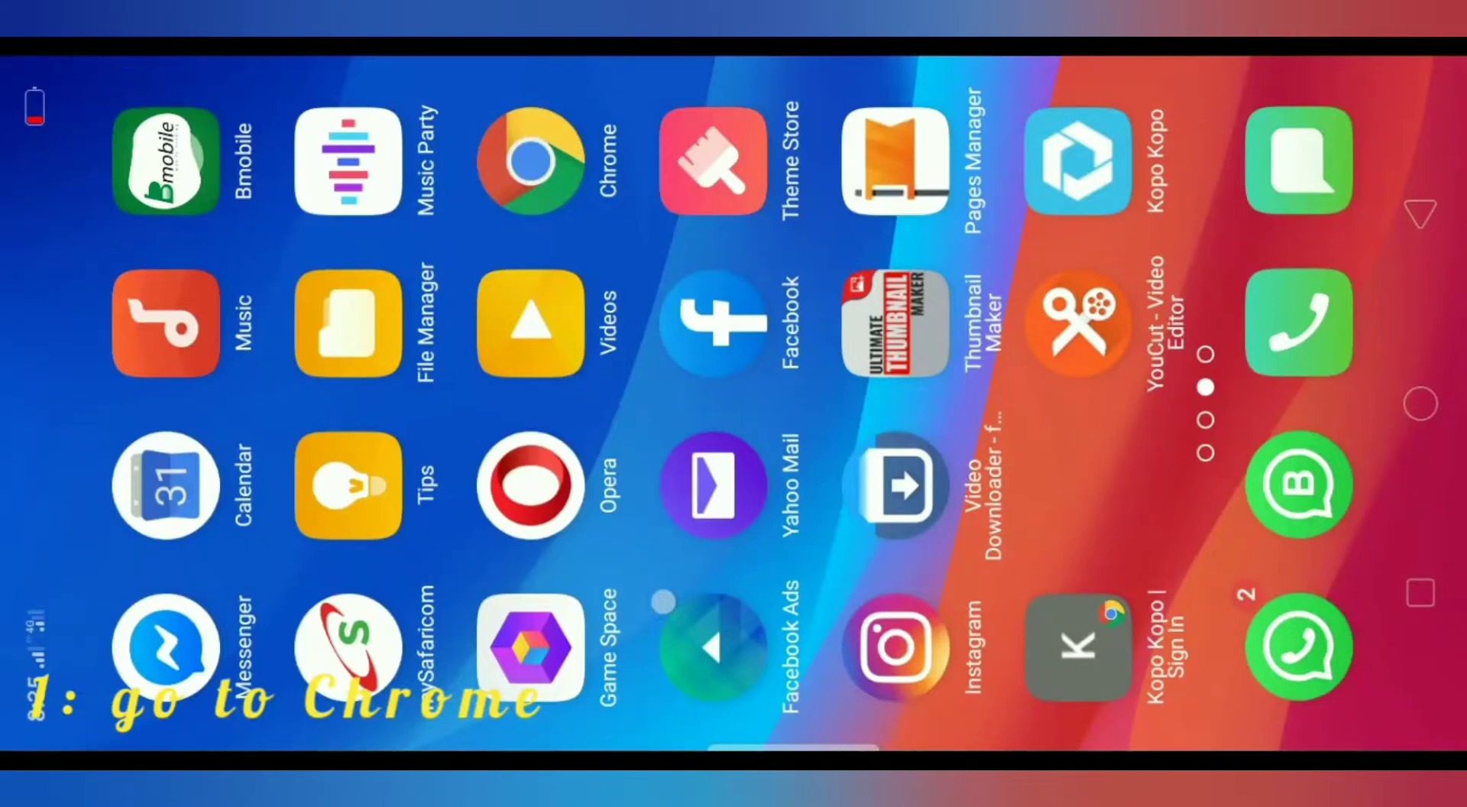
left_click(532, 161)
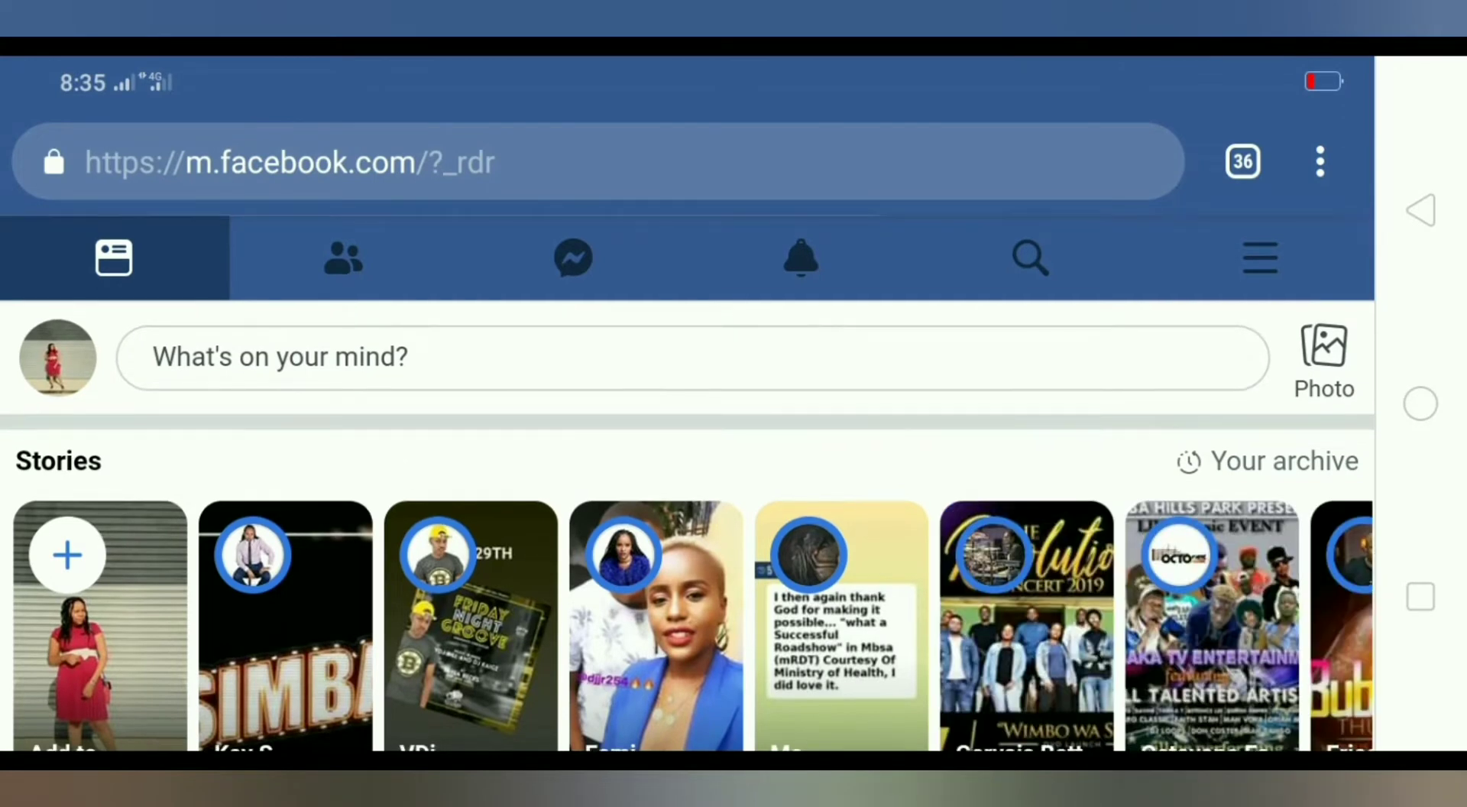
left_click(1319, 161)
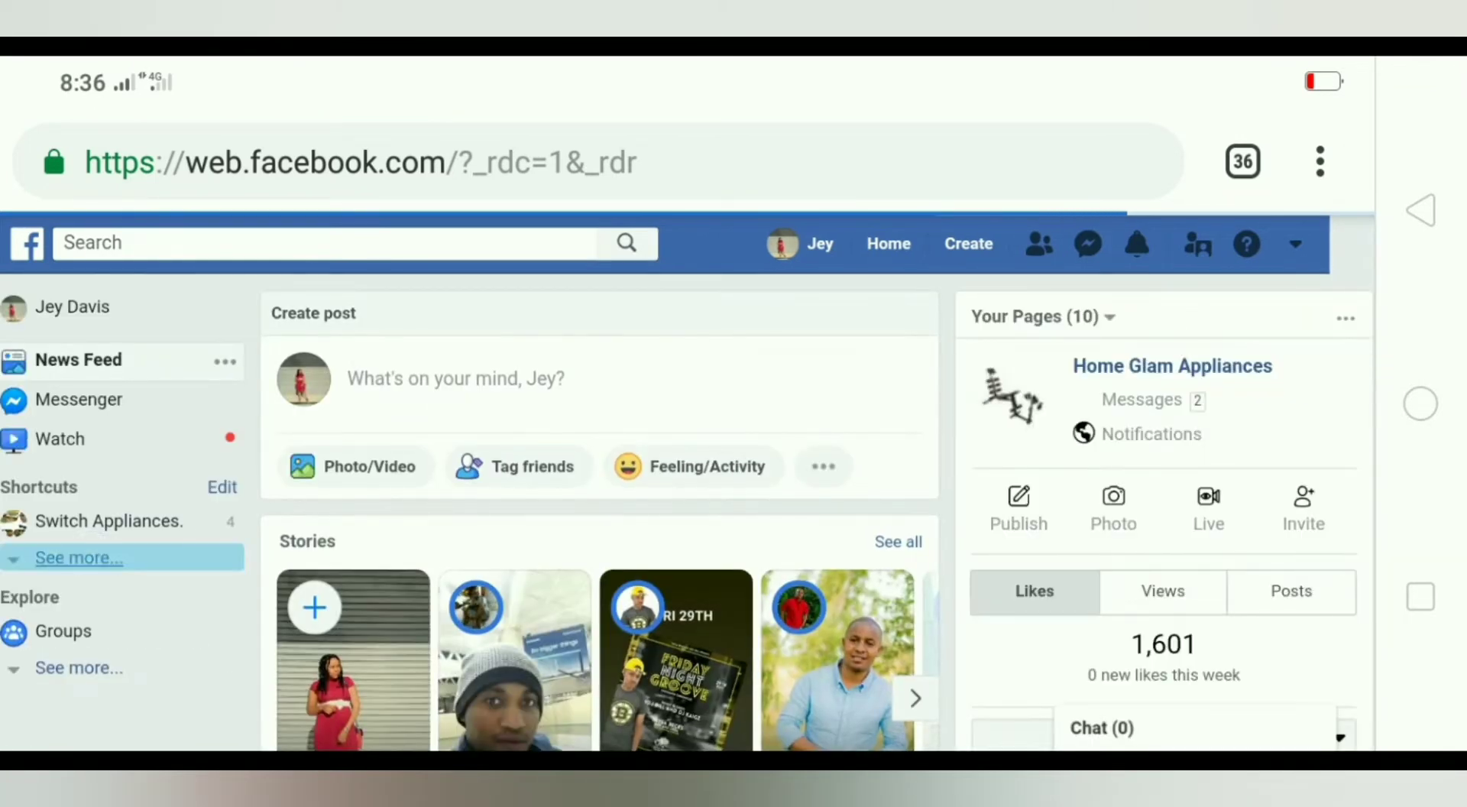
Expand the Shortcuts list and start opening the Phine Music page.
left_click(80, 556)
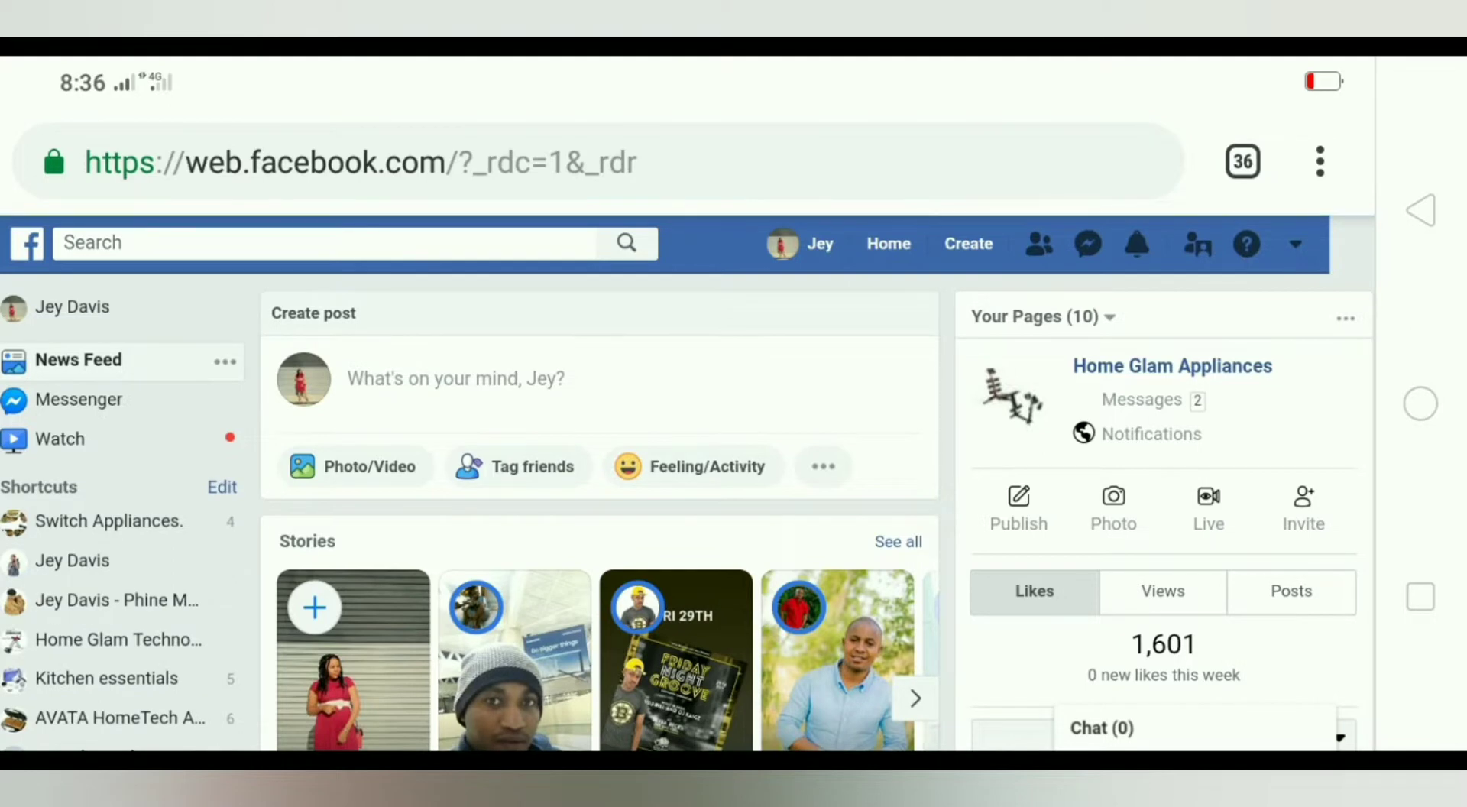
left_click(117, 599)
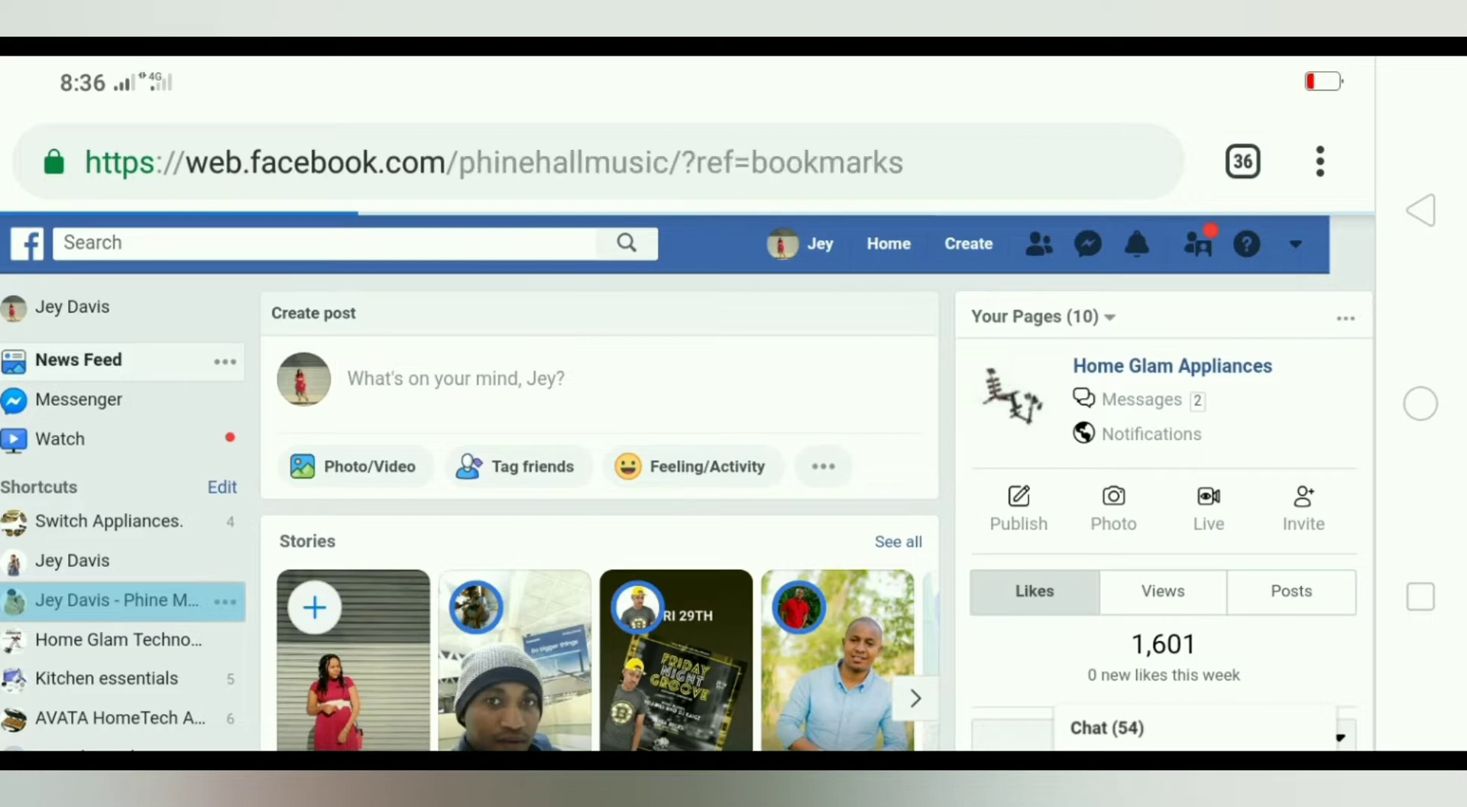
Load the Phine Music page and scroll down to the YouTube channel video post.
left_click(114, 600)
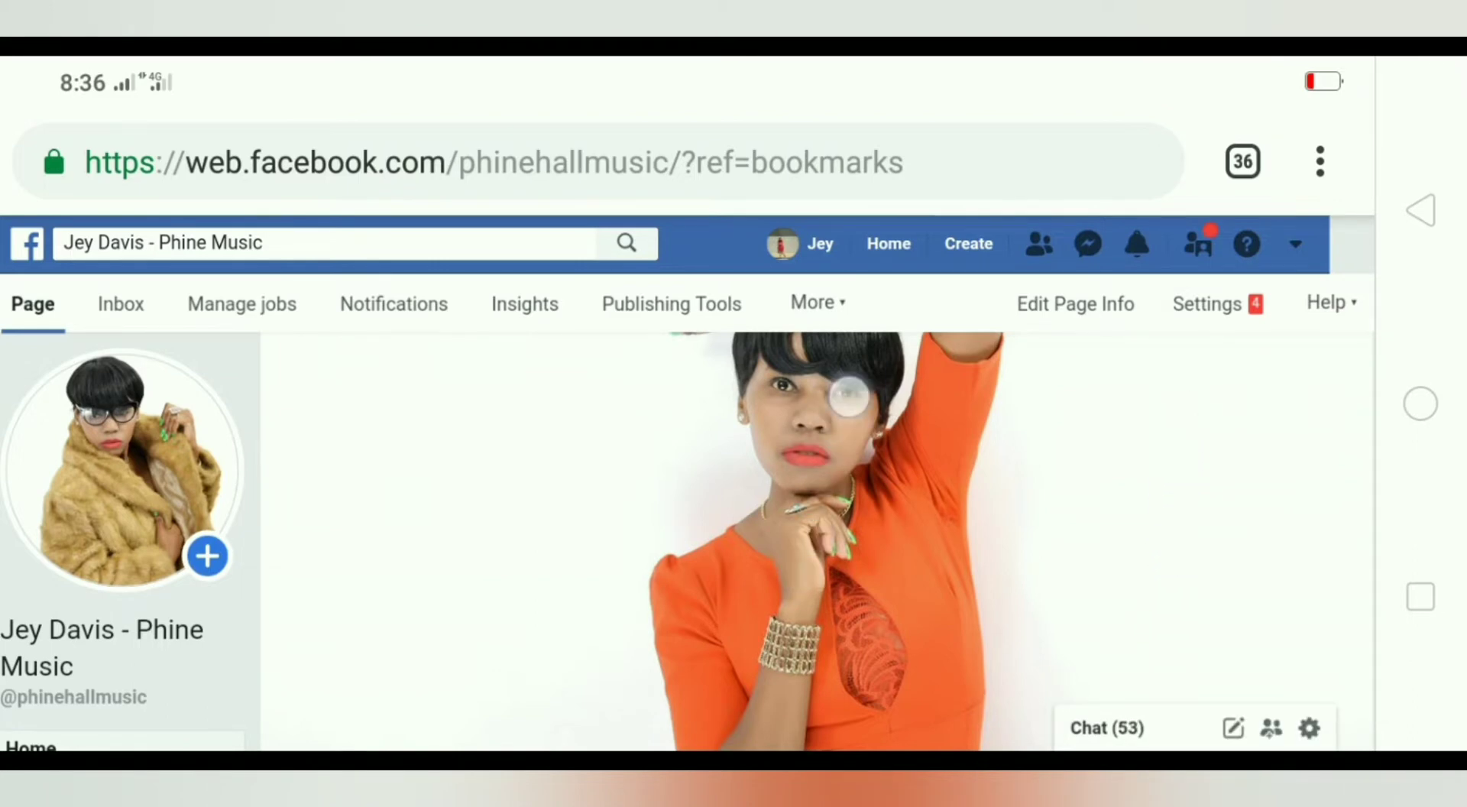
scroll("down", 3)
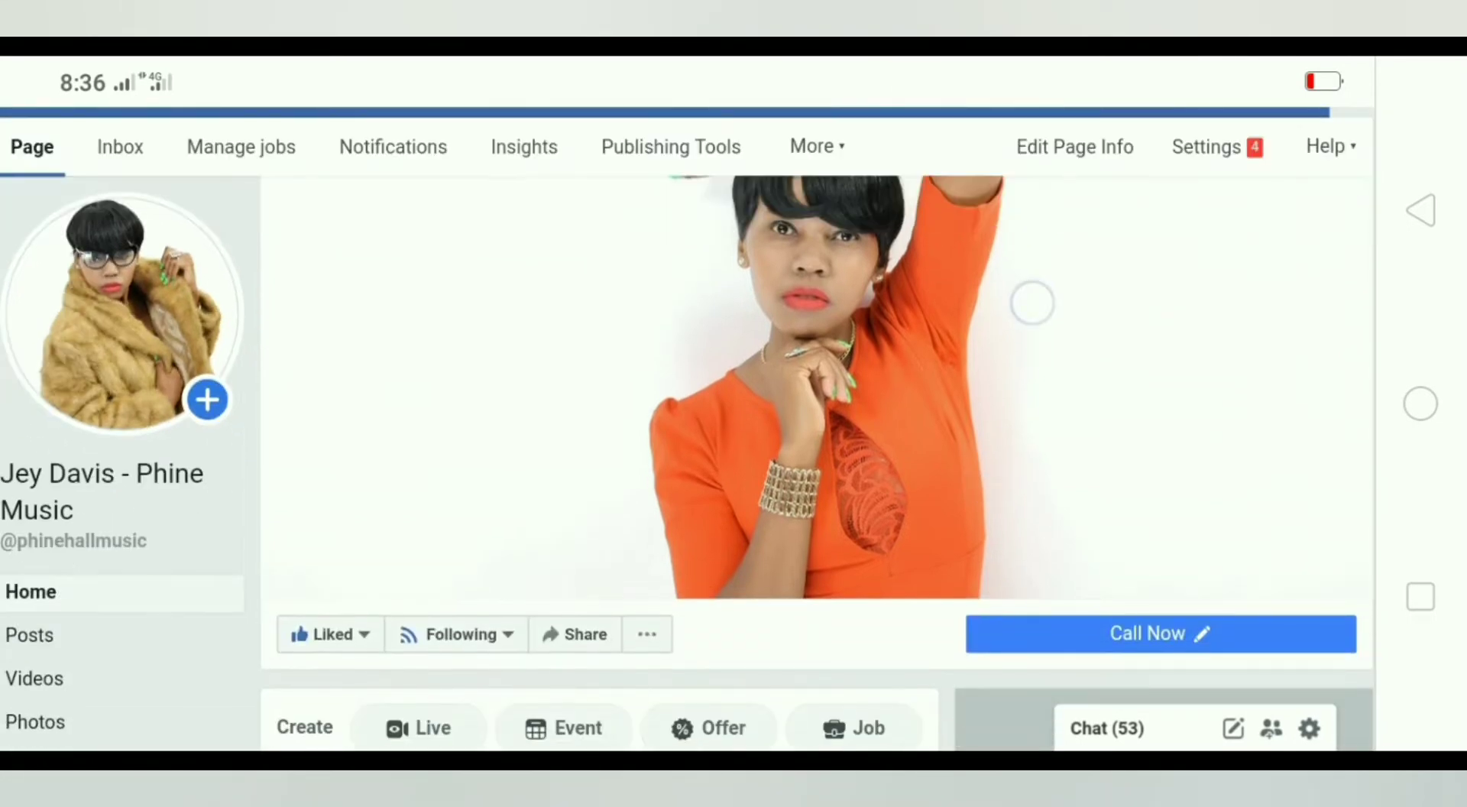
scroll("down", 3)
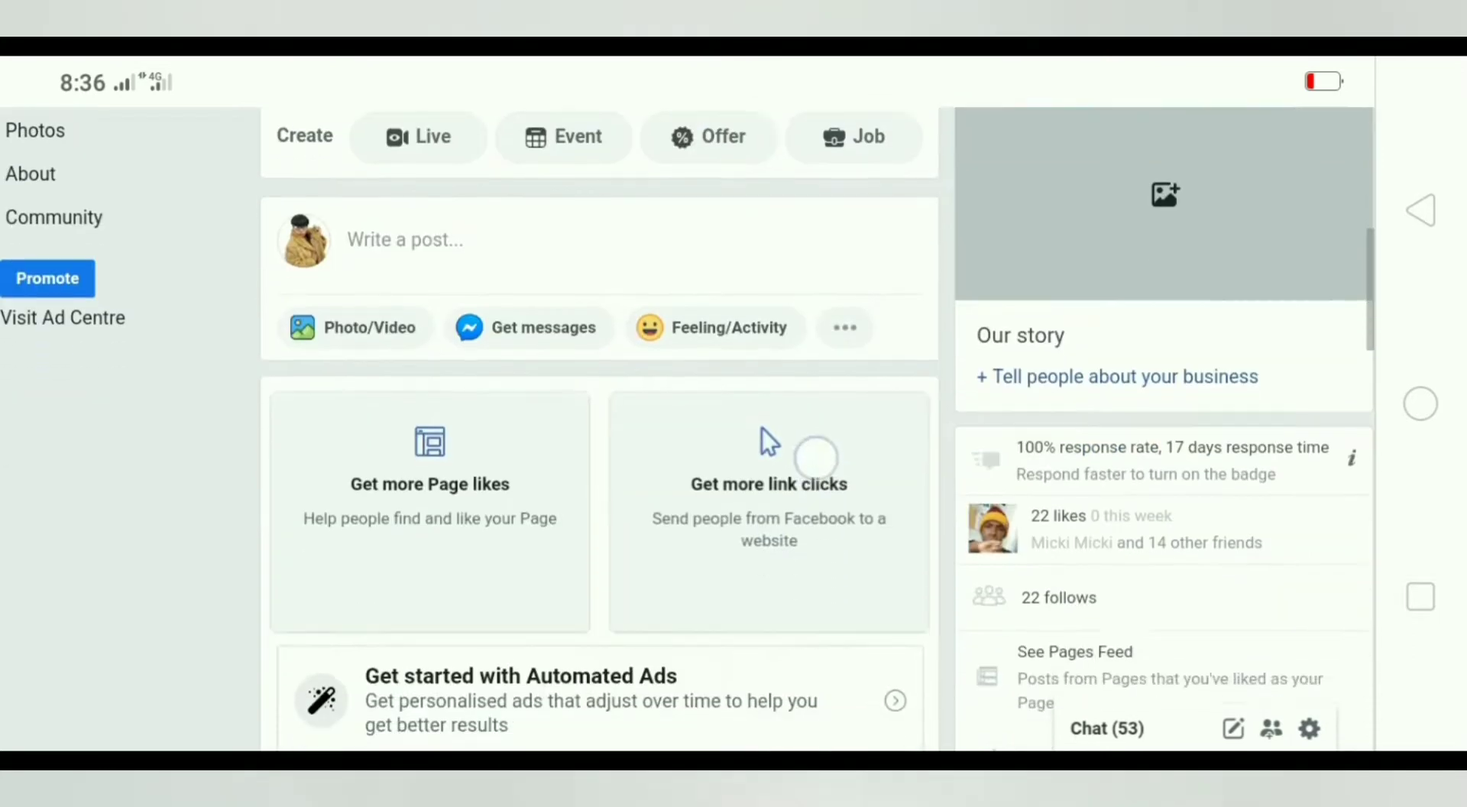
scroll("down", 3)
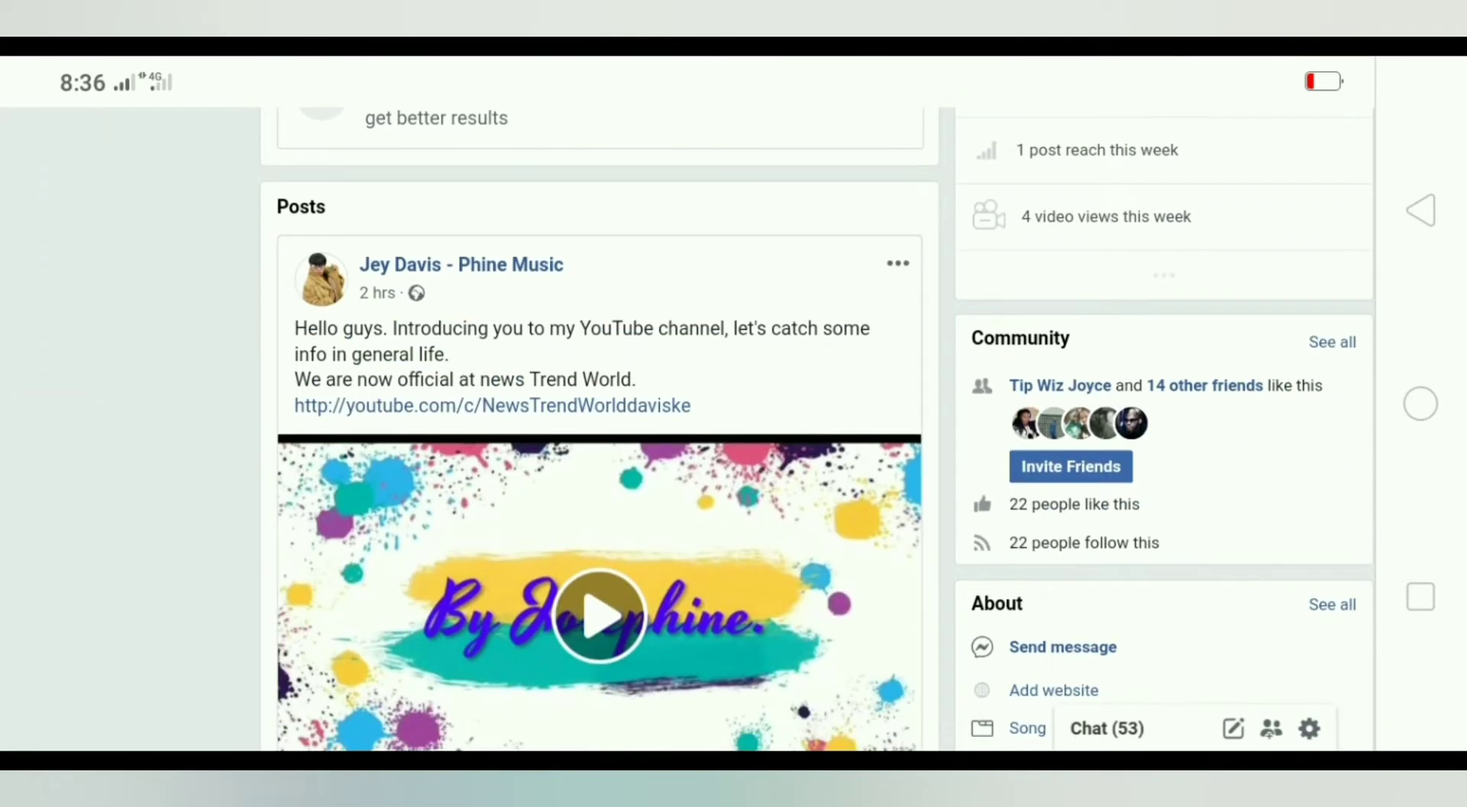
scroll("down", 3)
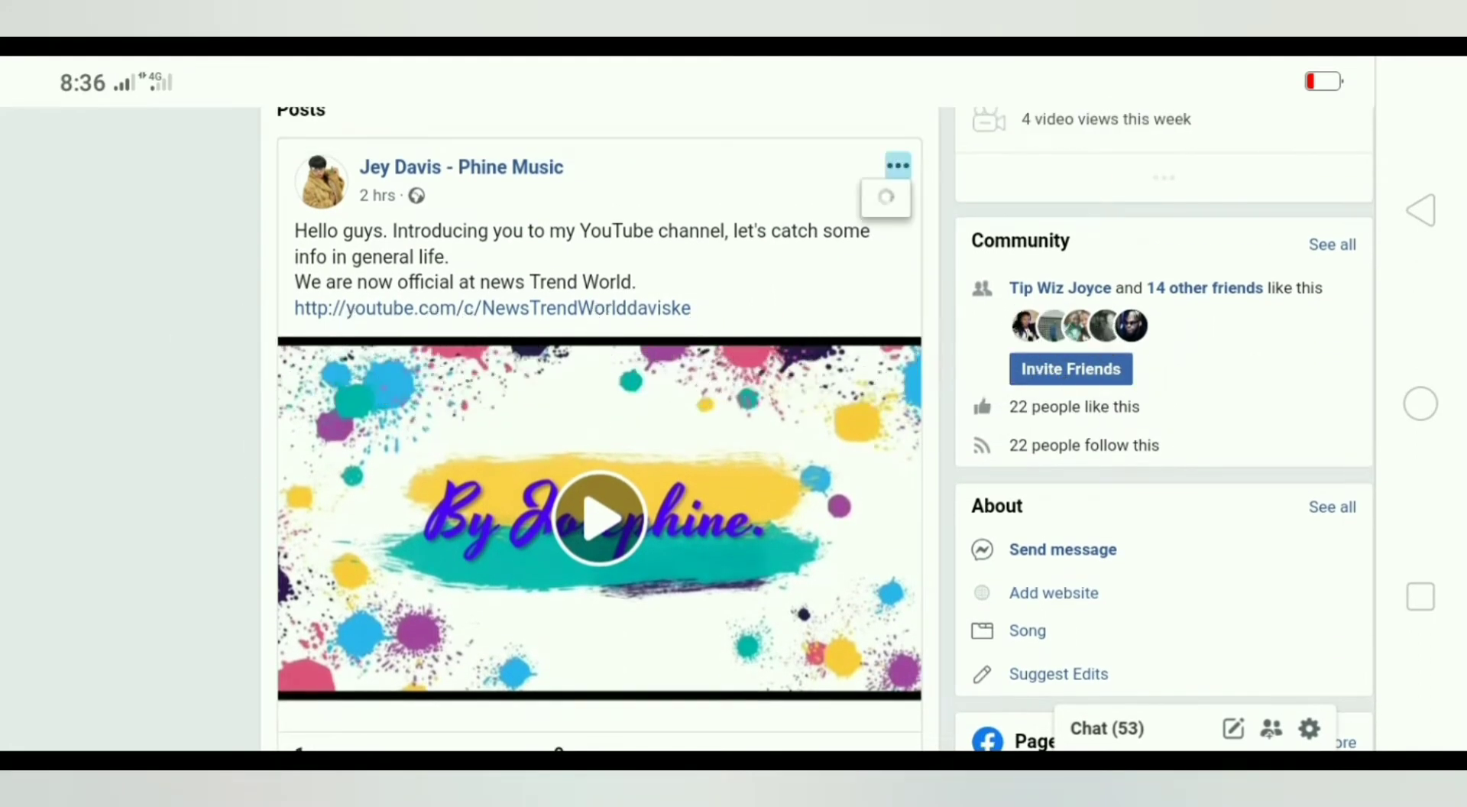
Start editing the YouTube channel video post and clear its old title.
left_click(897, 165)
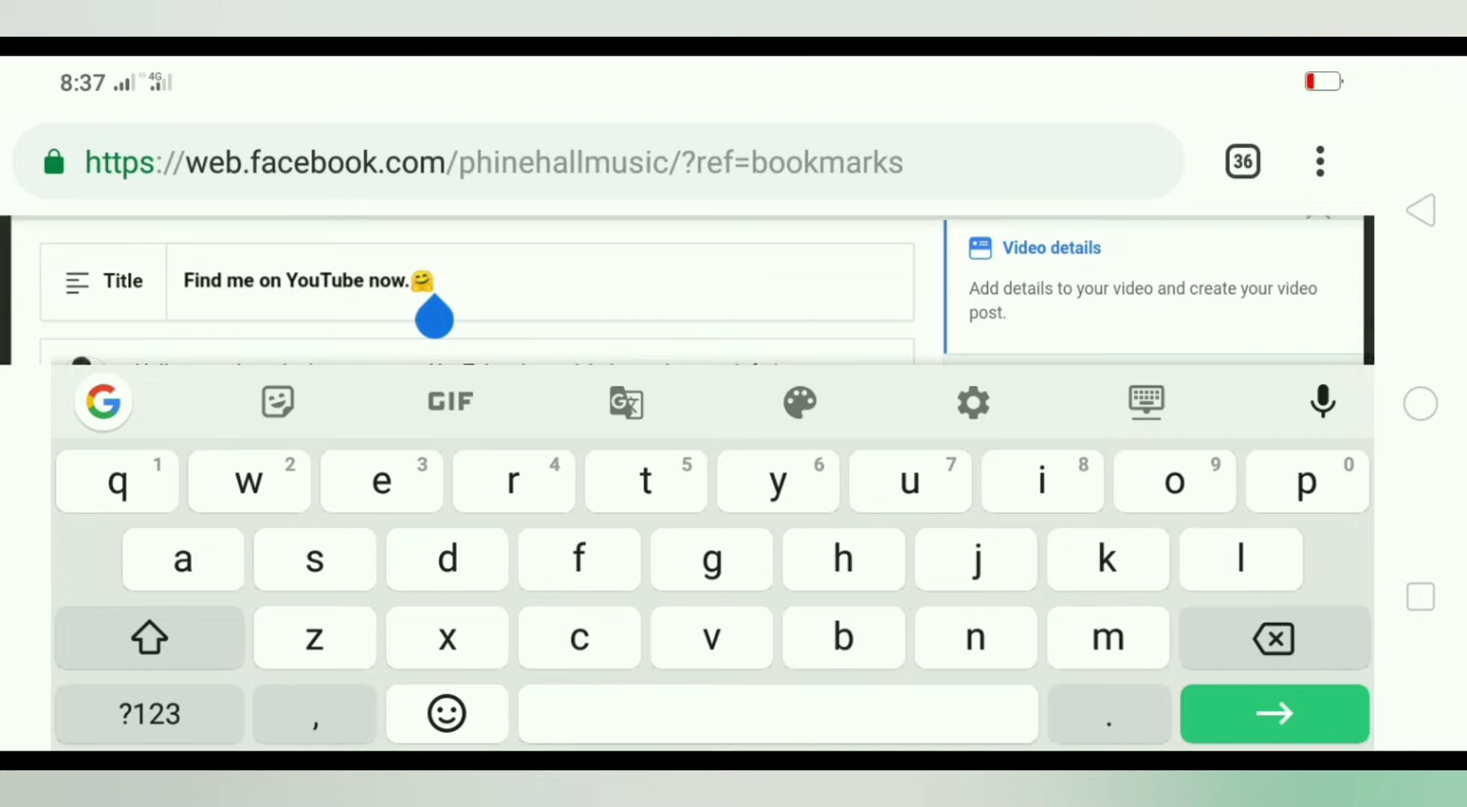
left_click(1274, 638)
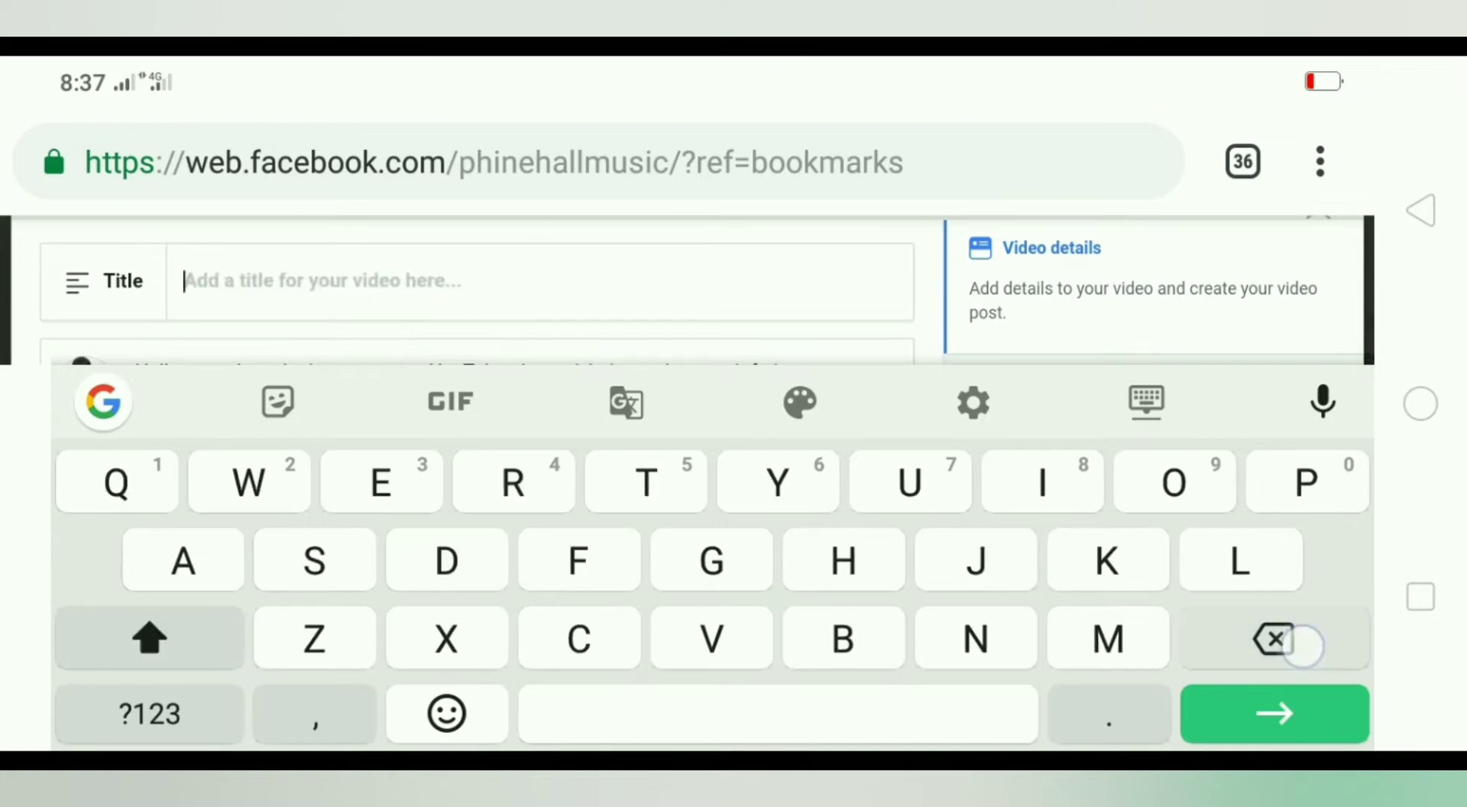
left_click(1273, 639)
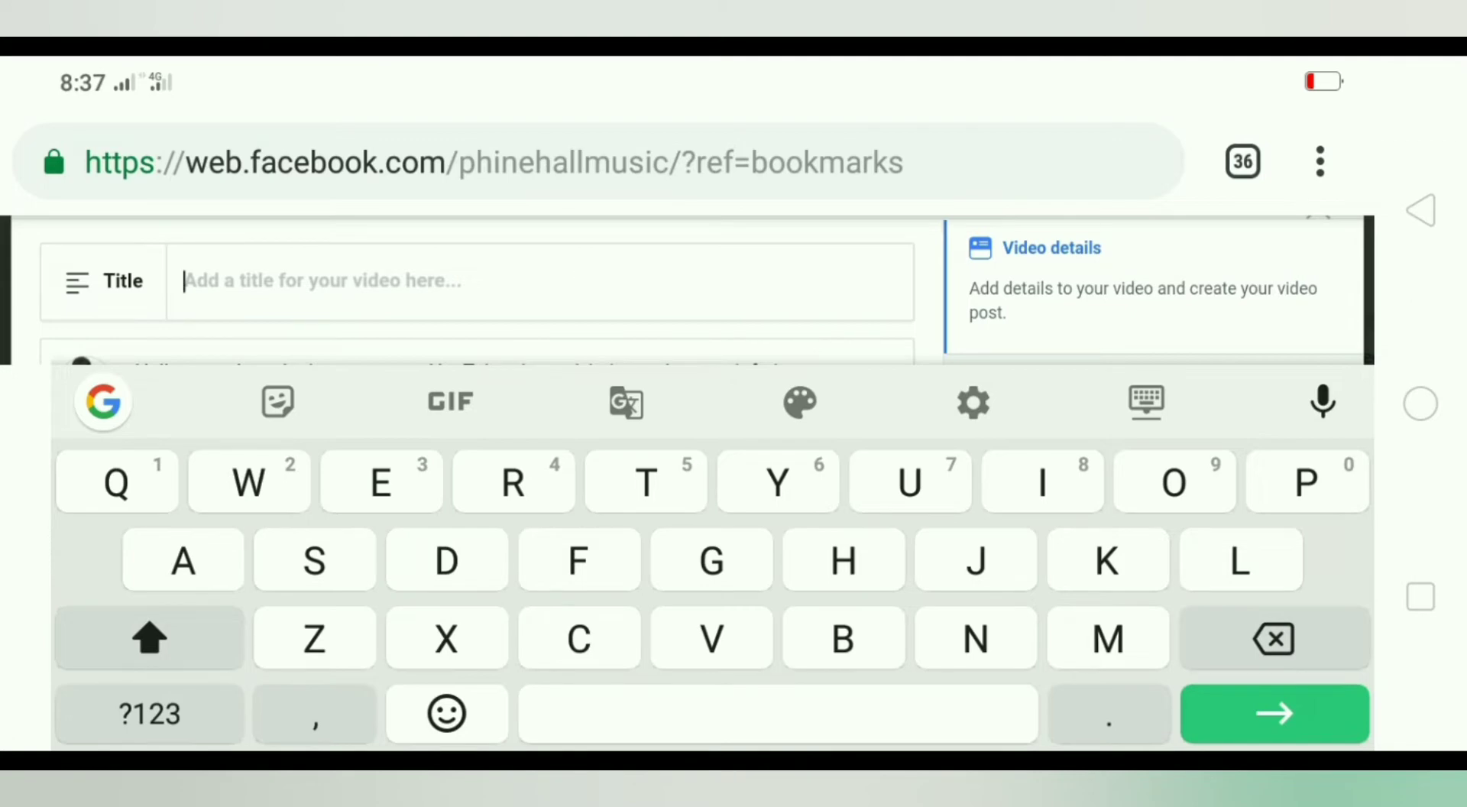
Enter the new title 'Subscribe to my YouTube channel now.' and bring up emoji choices.
type("Subs")
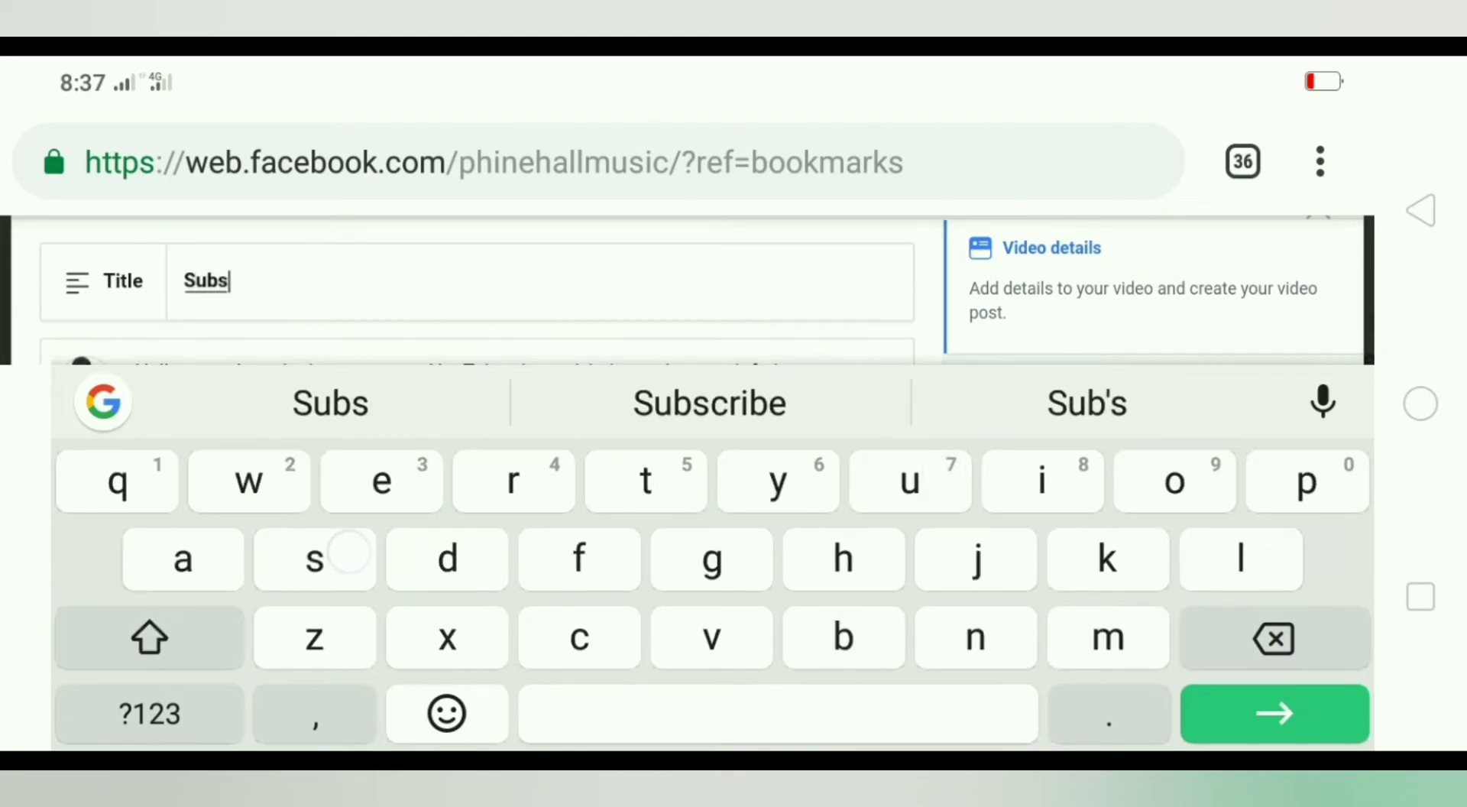
left_click(708, 402)
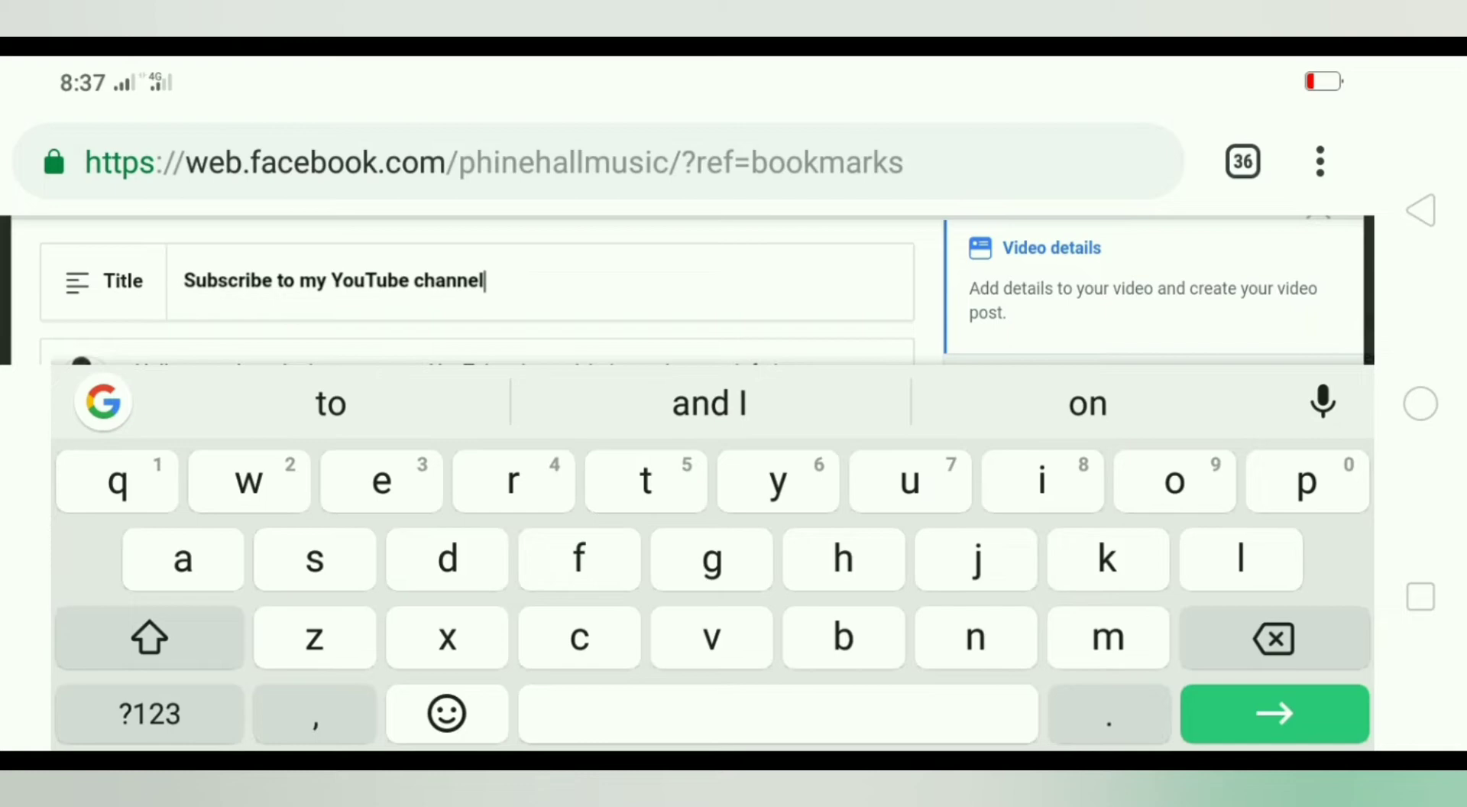
type("now. L")
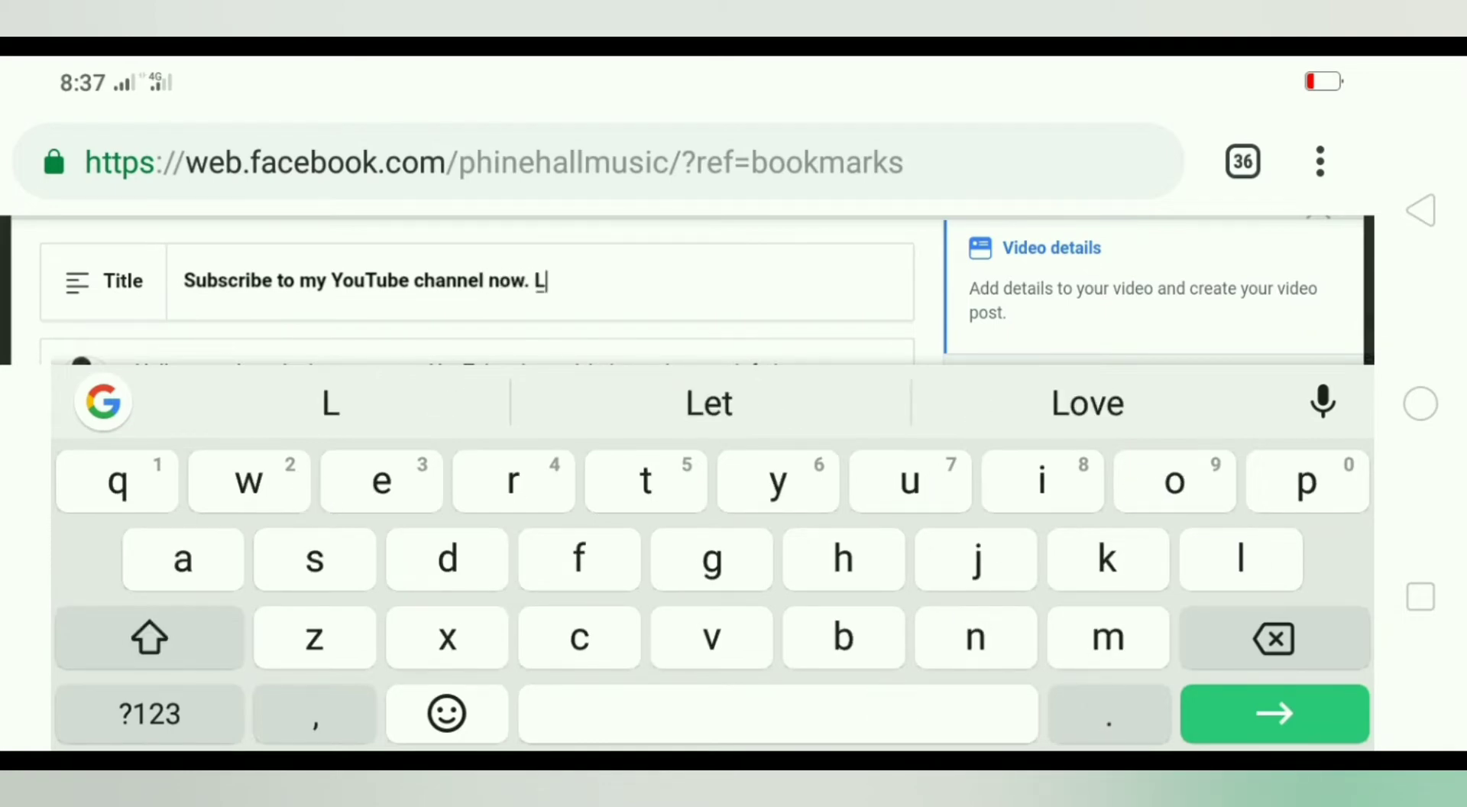
type("ink")
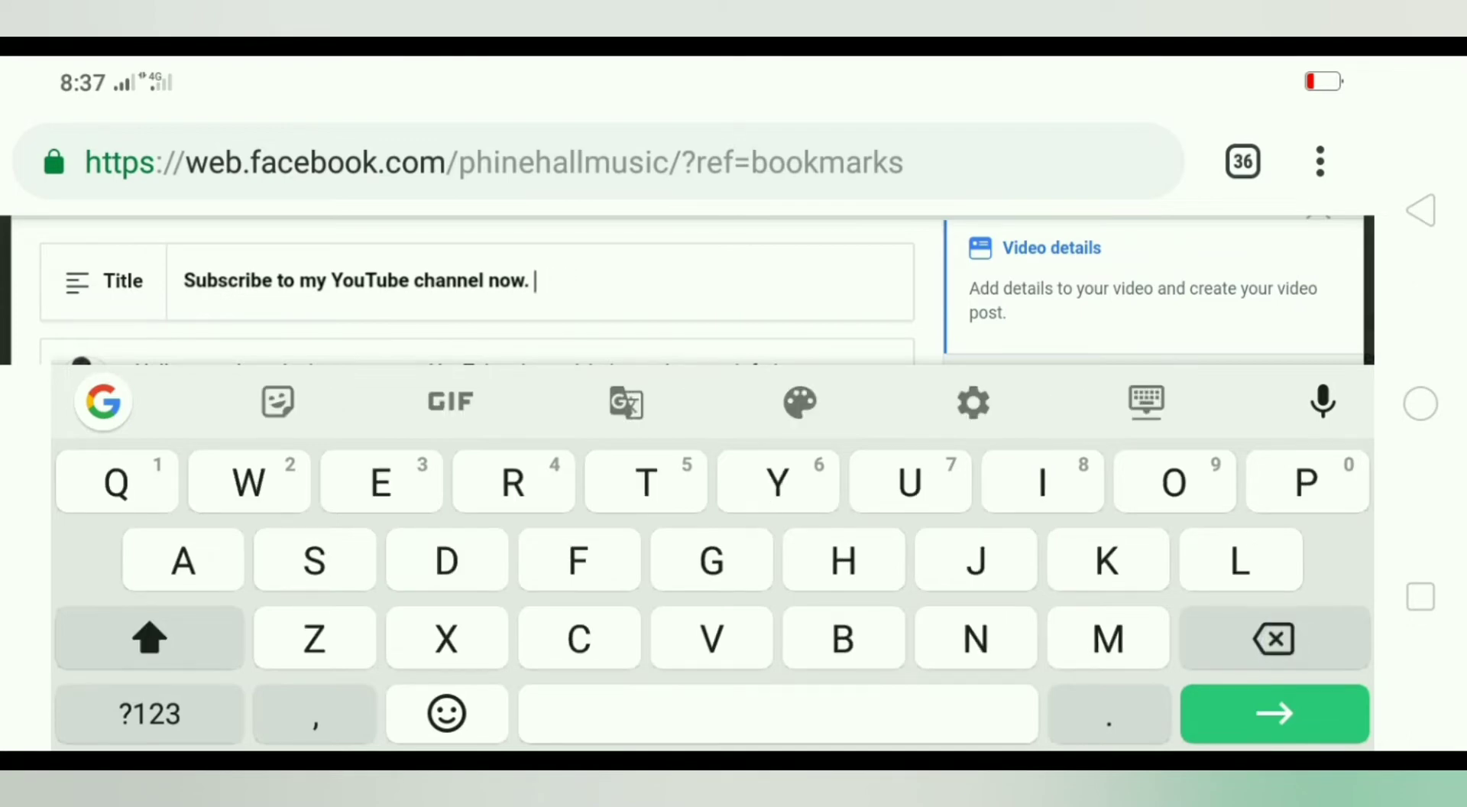
left_click(446, 713)
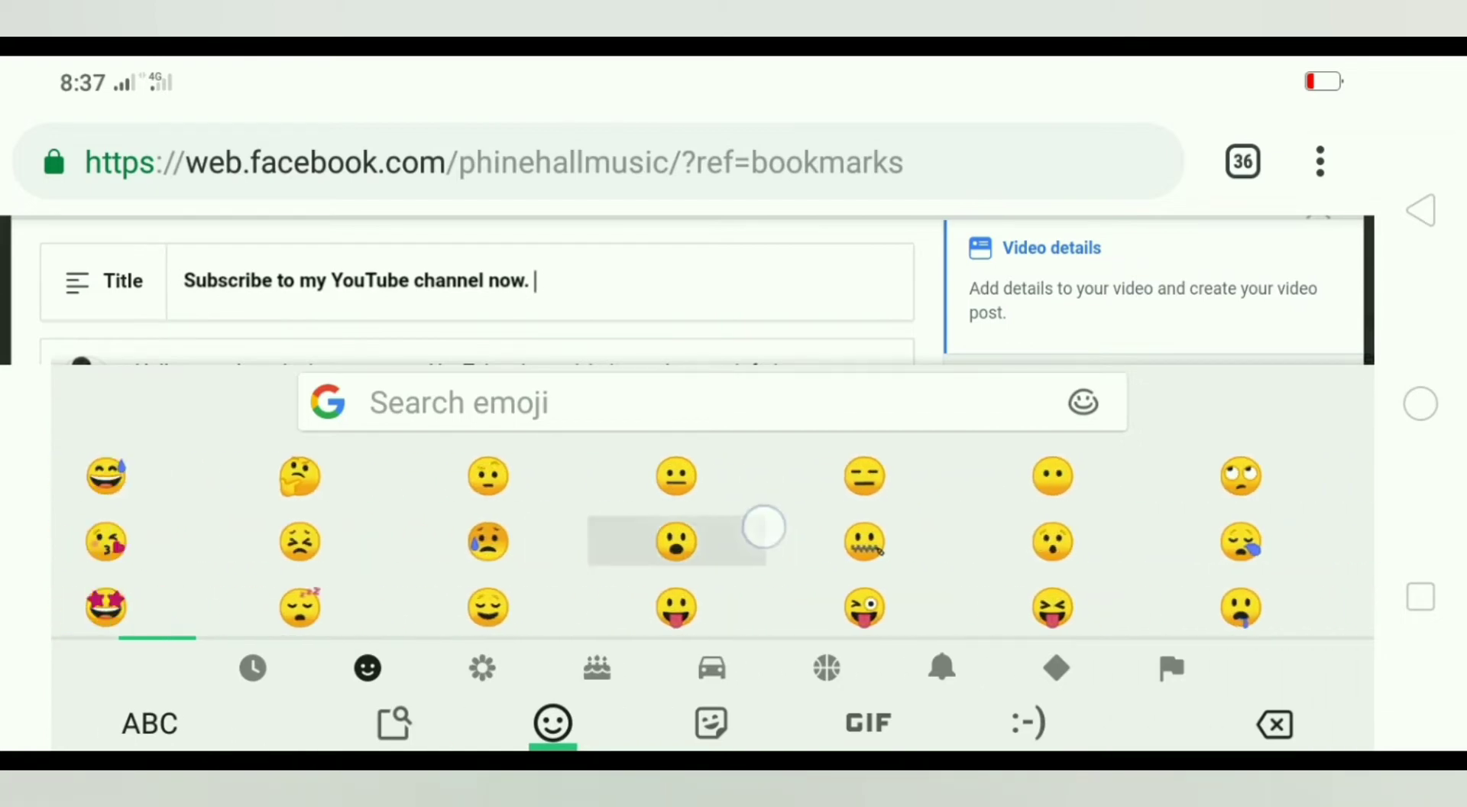
Add an emoji to the title and move on to the video's Thumbnail section.
left_click(674, 541)
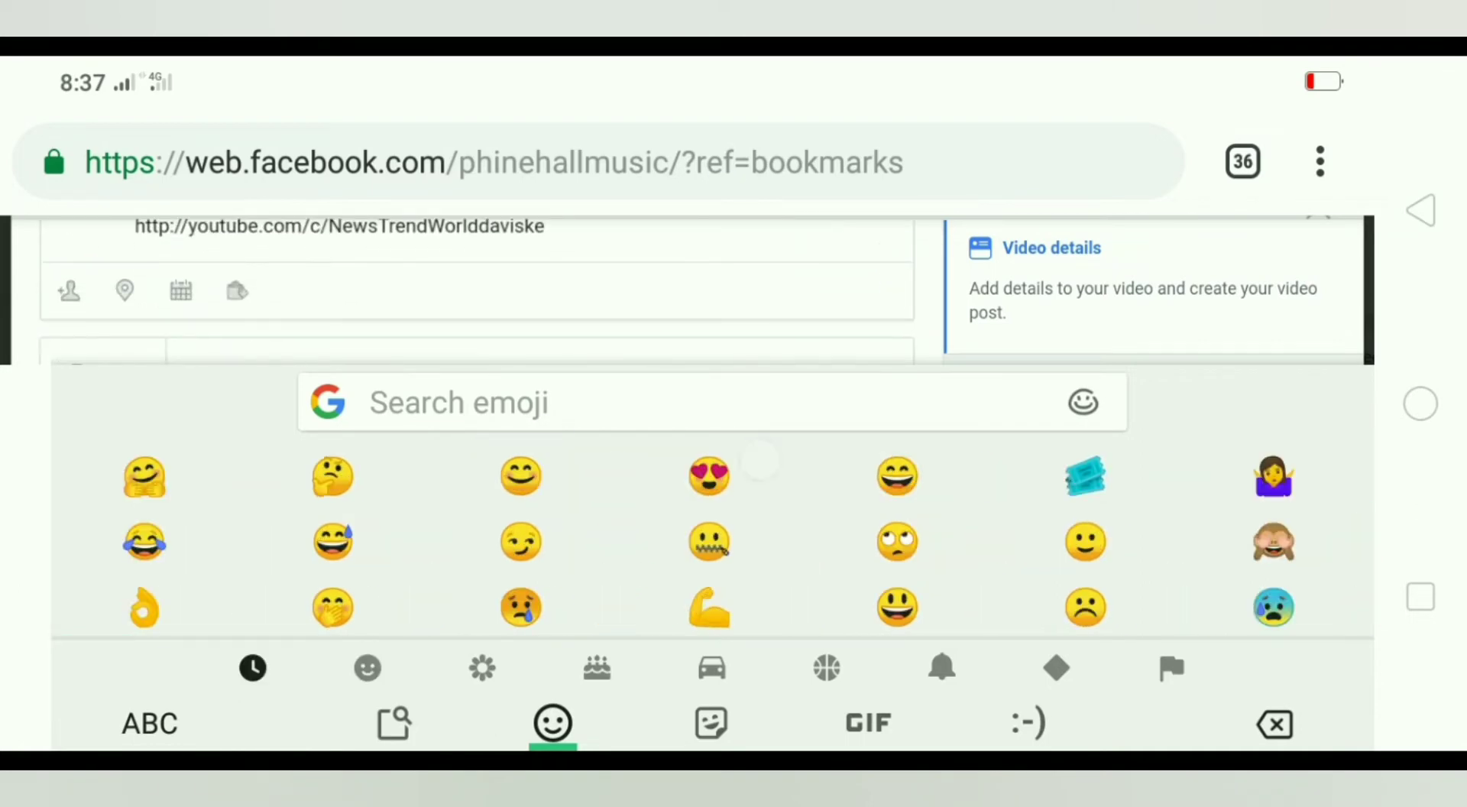
left_click(148, 723)
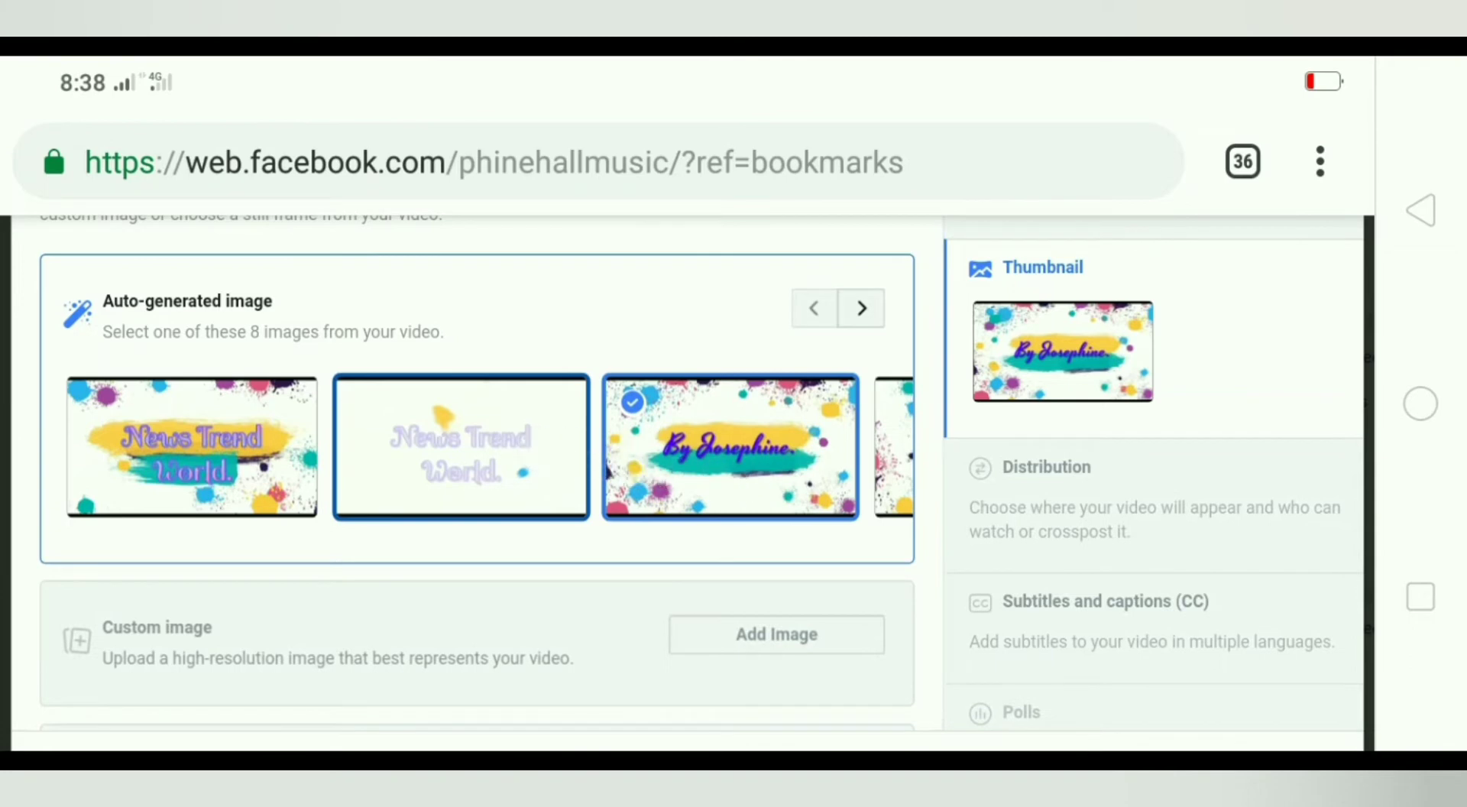
Try the News Trend World and By Josephine frames and browse more auto-generated thumbnails.
left_click(191, 446)
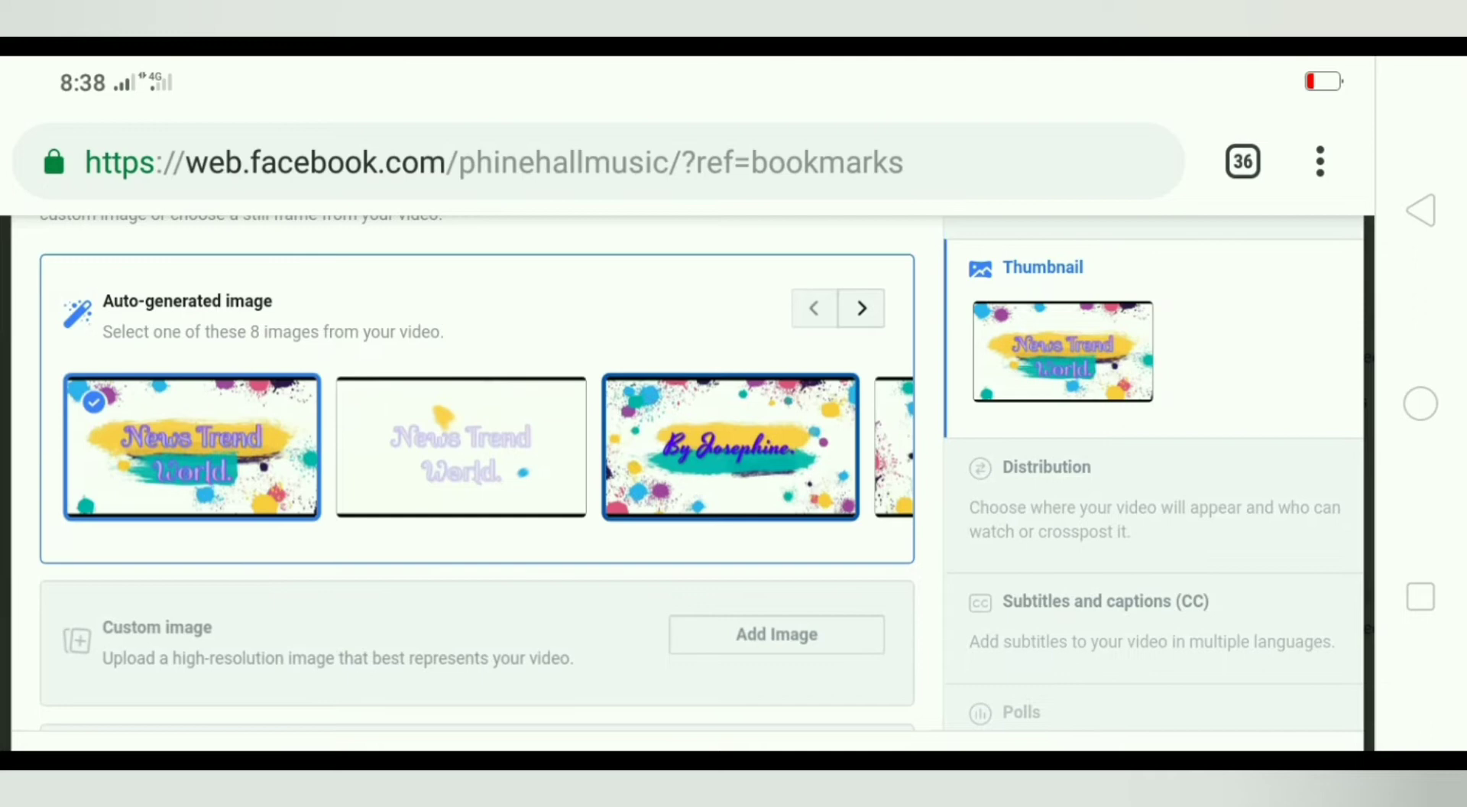
left_click(730, 446)
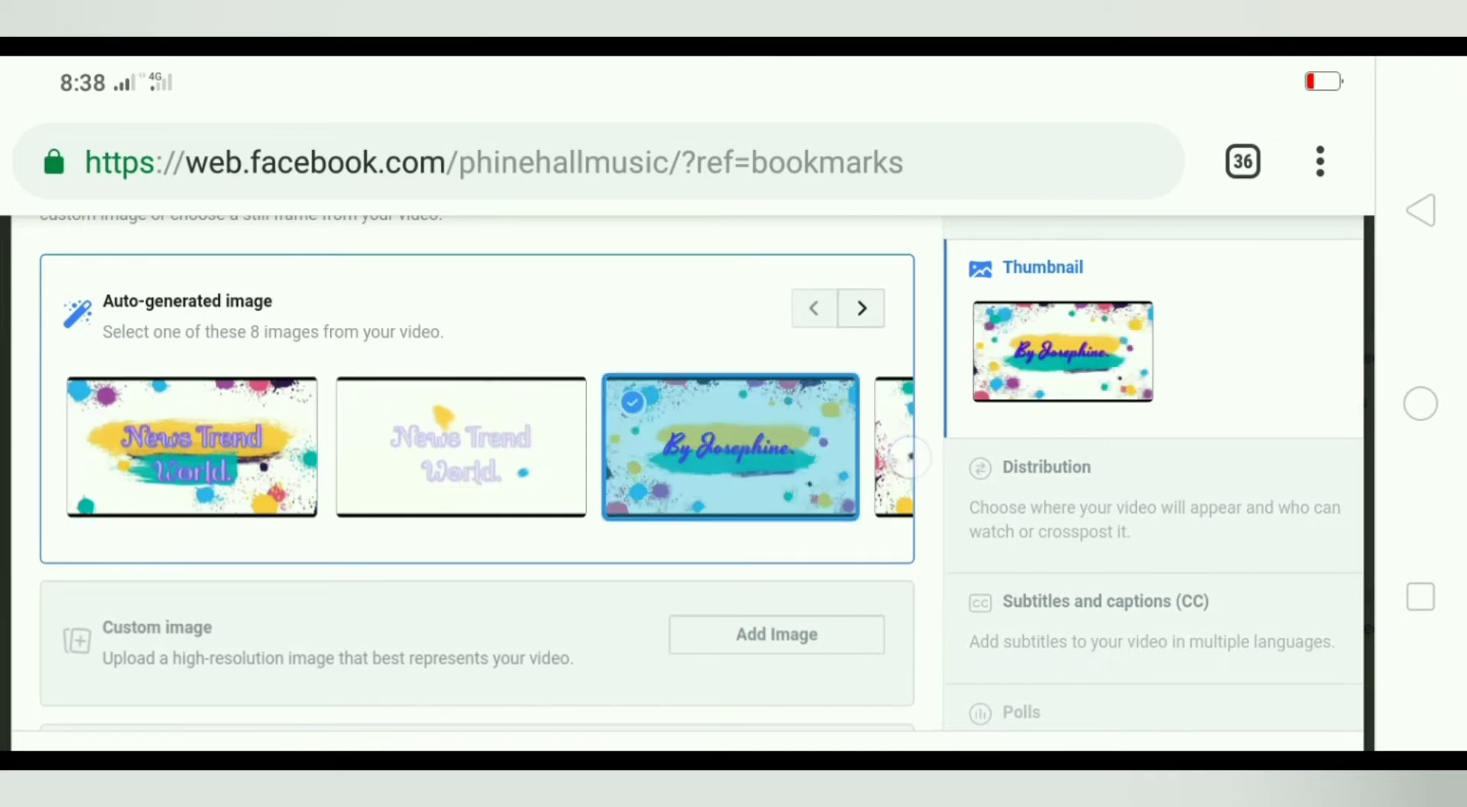
left_click(894, 448)
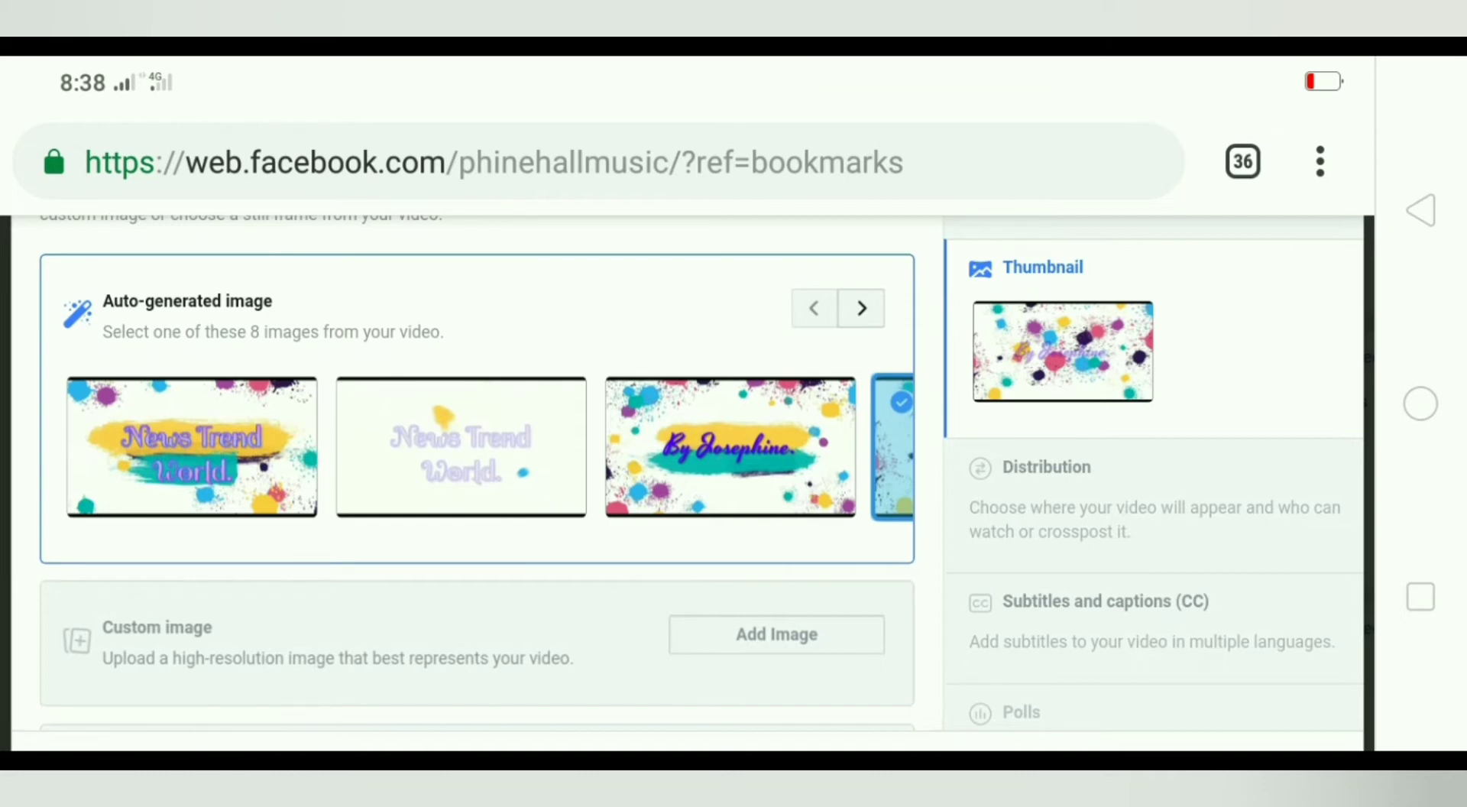
Switch to a custom thumbnail and upload the Watch Us On YouTube image.
left_click(776, 634)
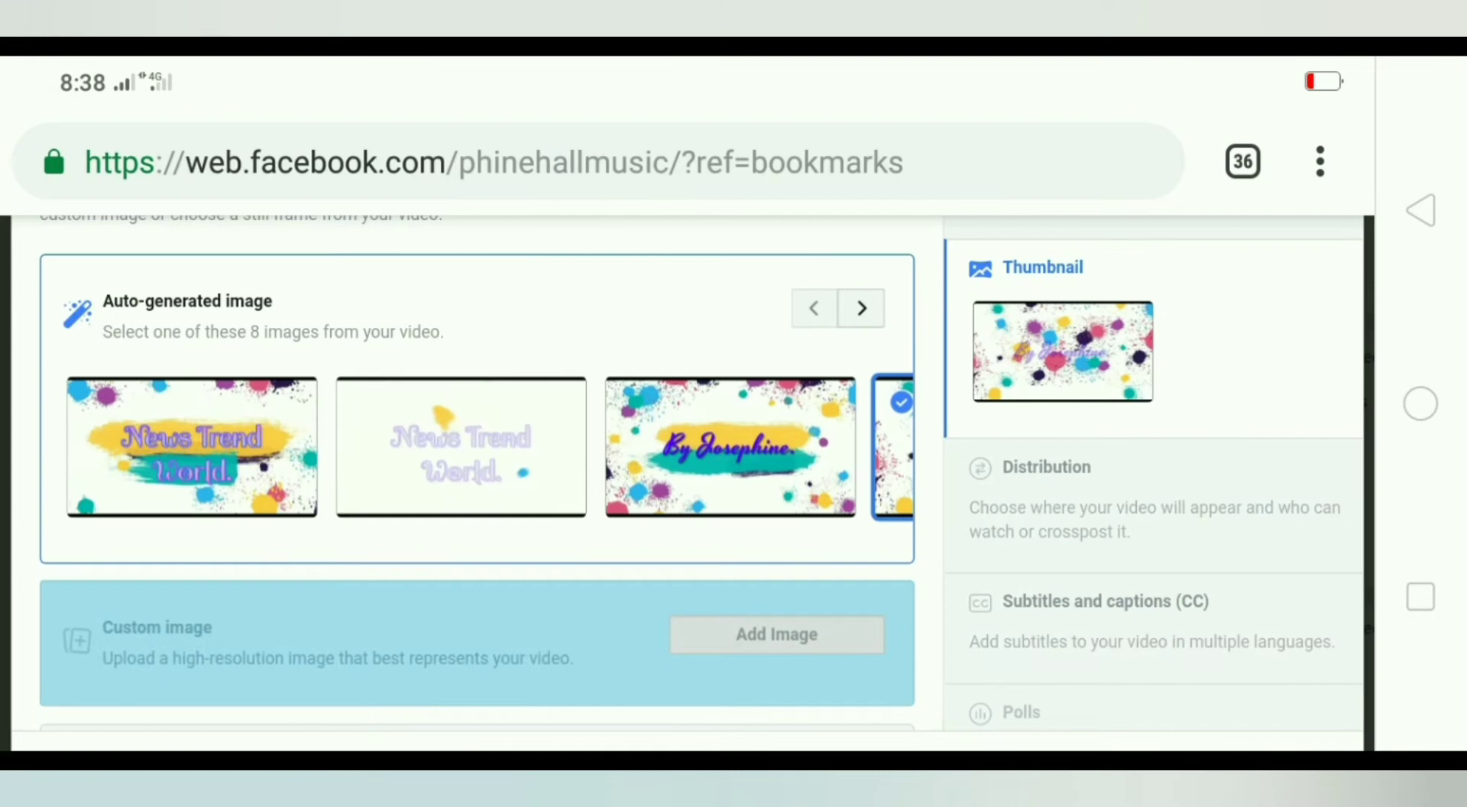
left_click(777, 634)
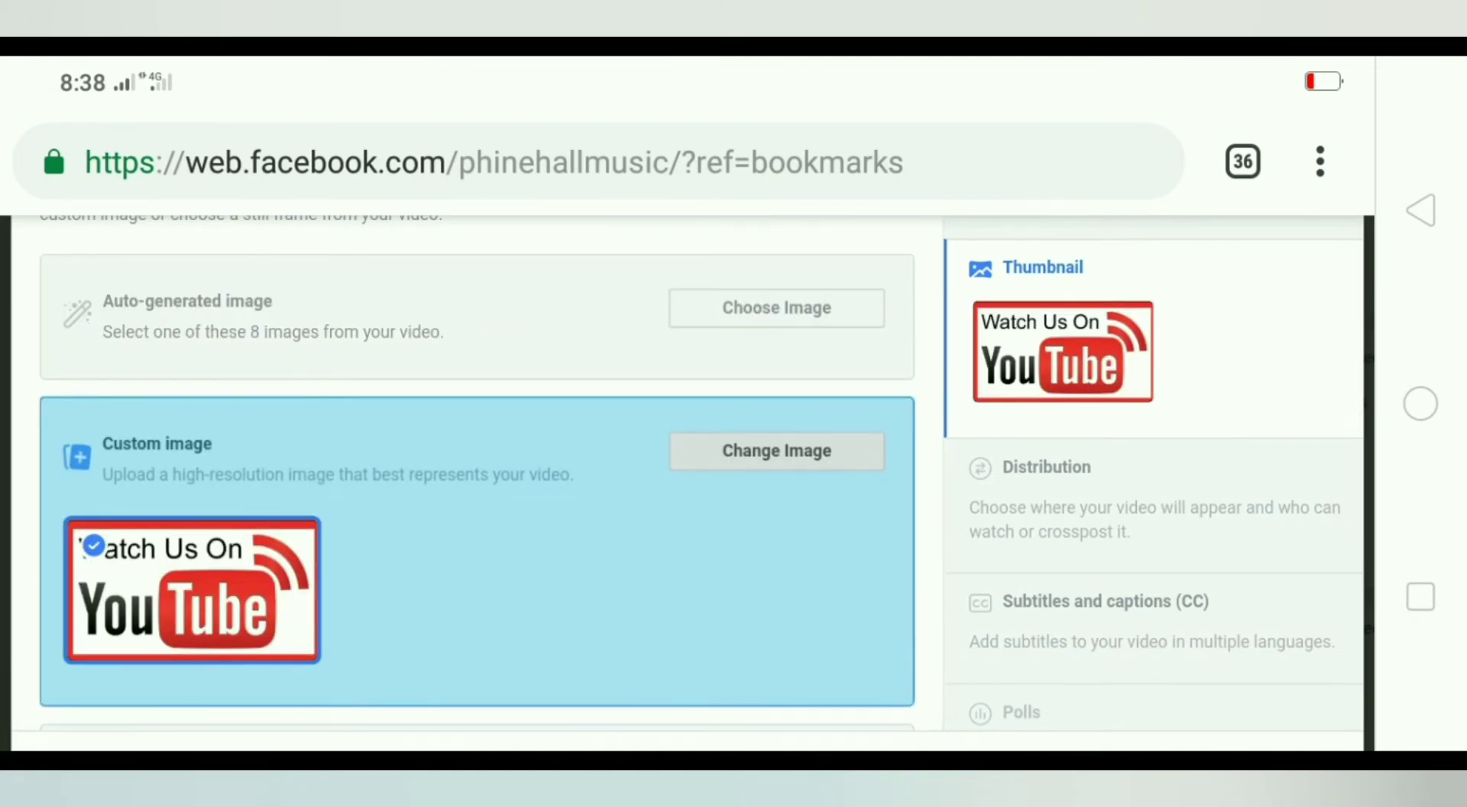
Save the video post with the Watch Us On YouTube thumbnail.
scroll("down", 3)
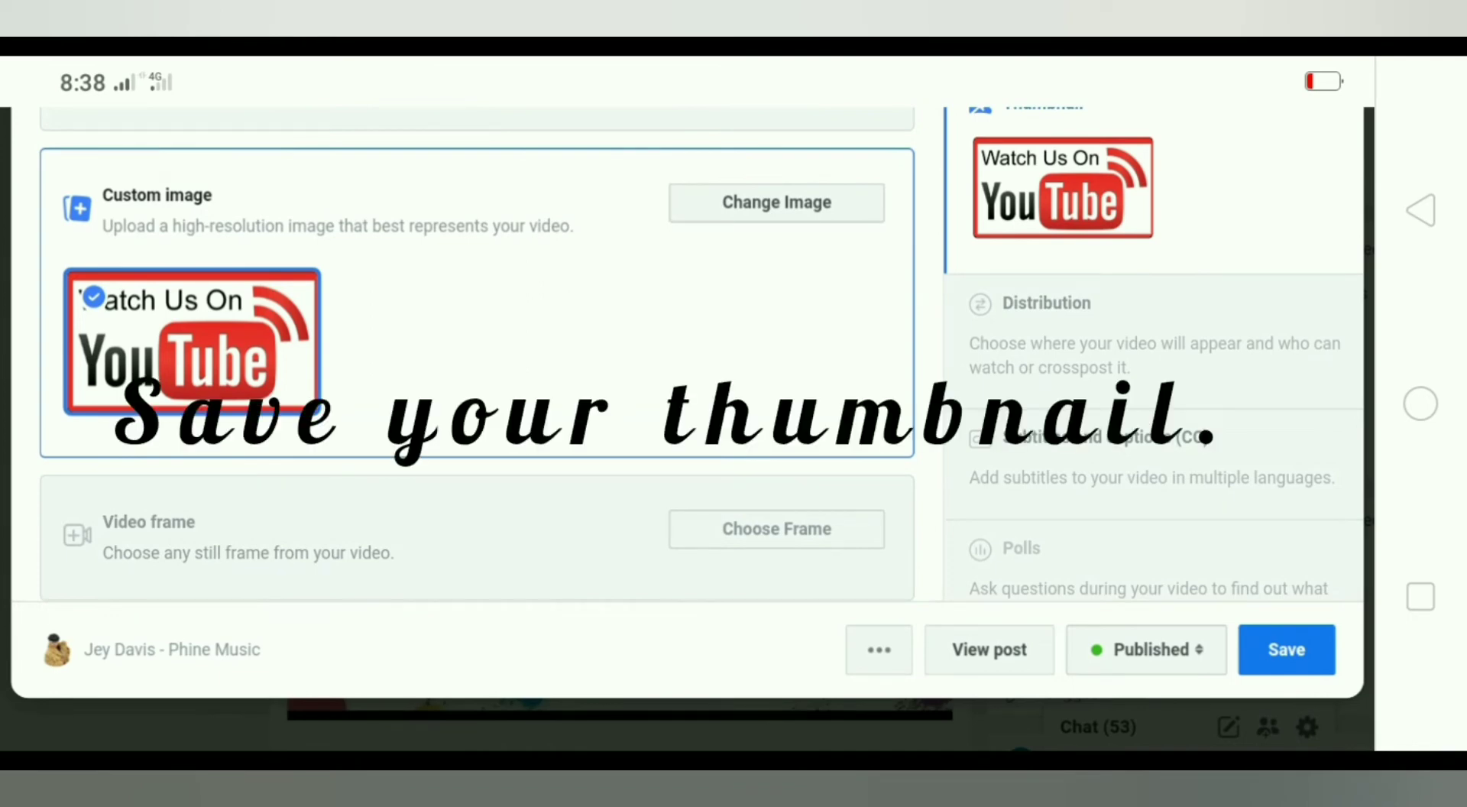
left_click(1285, 648)
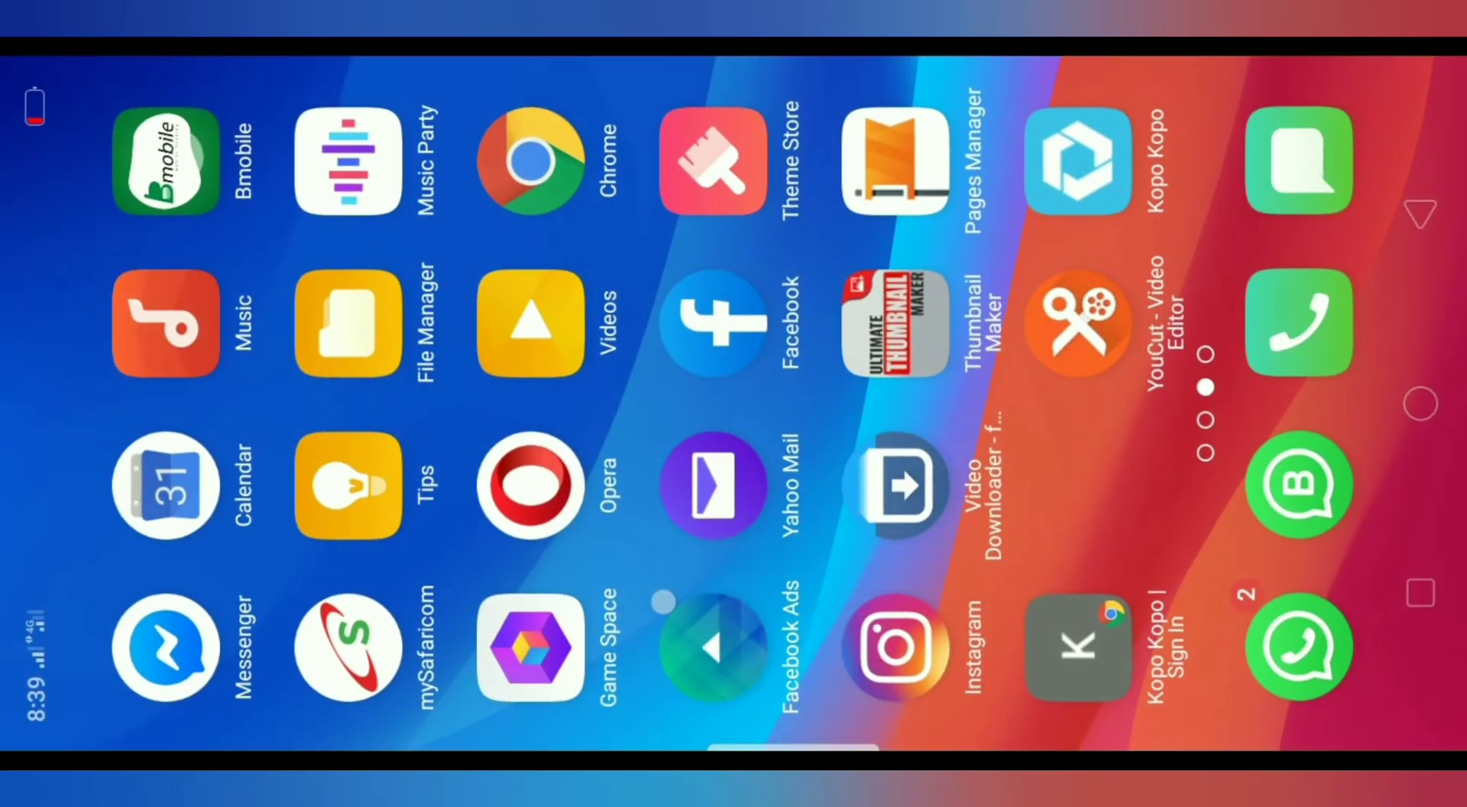
In the Facebook app, reach Your Pages from the menu and open the music page.
left_click(715, 322)
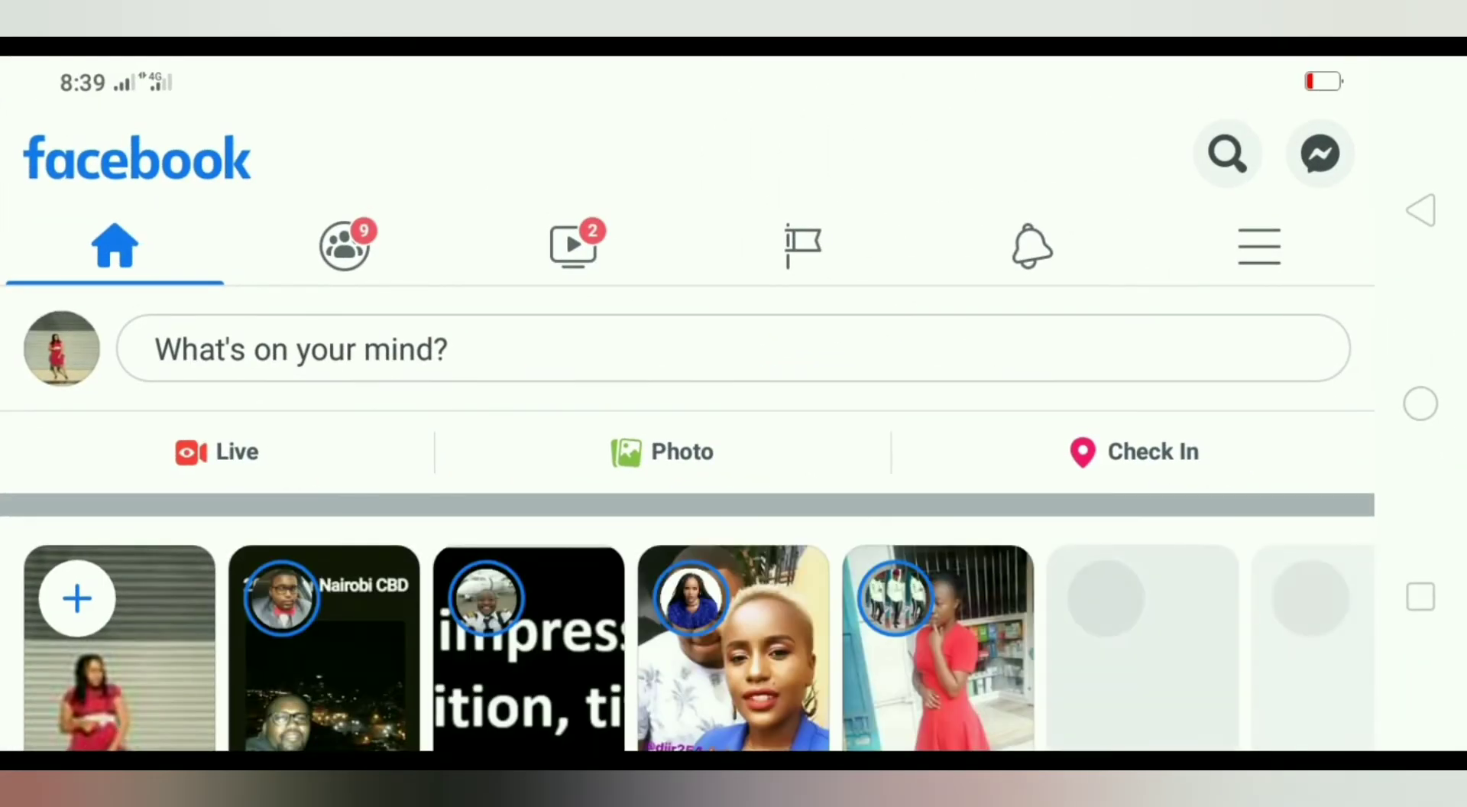
left_click(1258, 246)
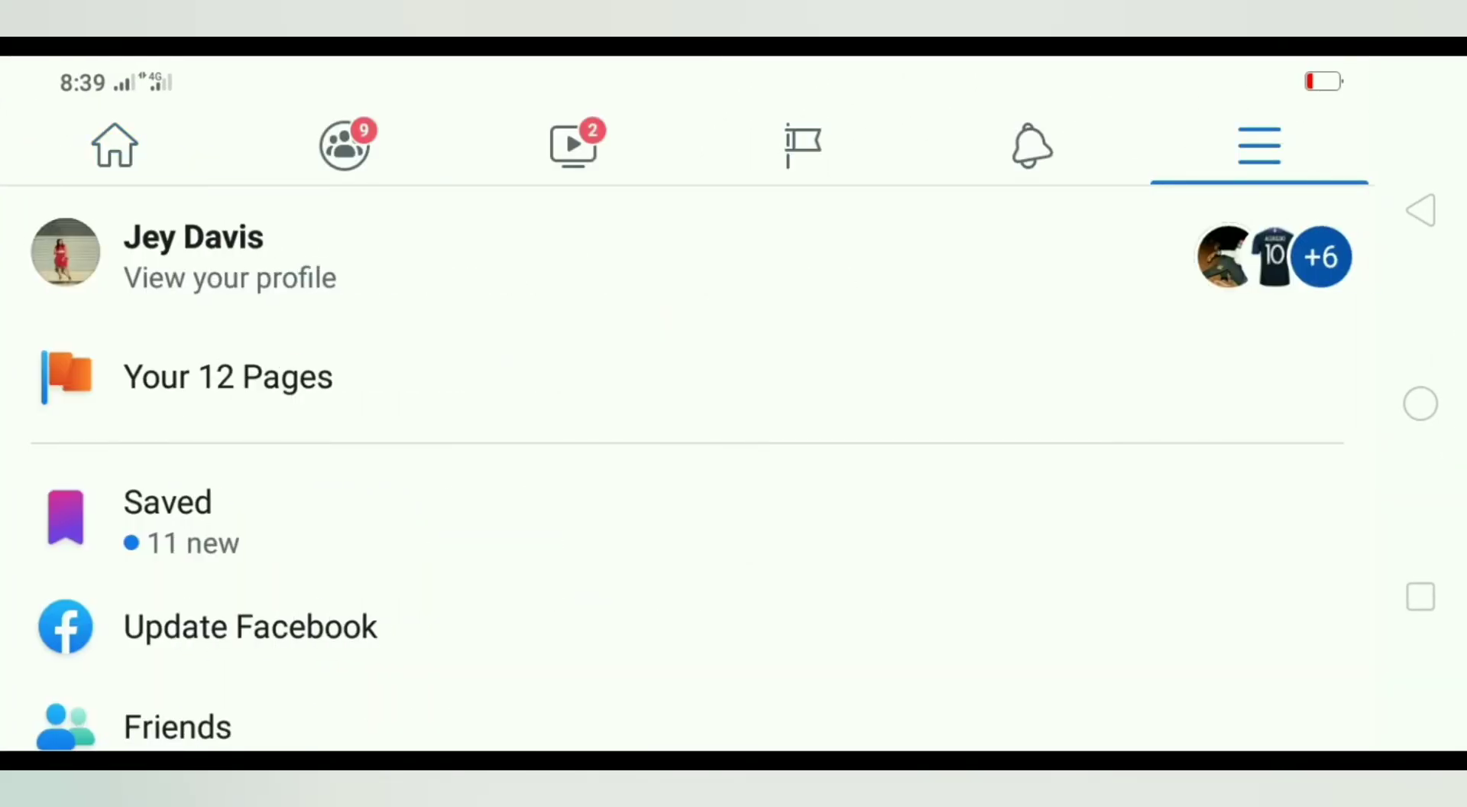
left_click(800, 145)
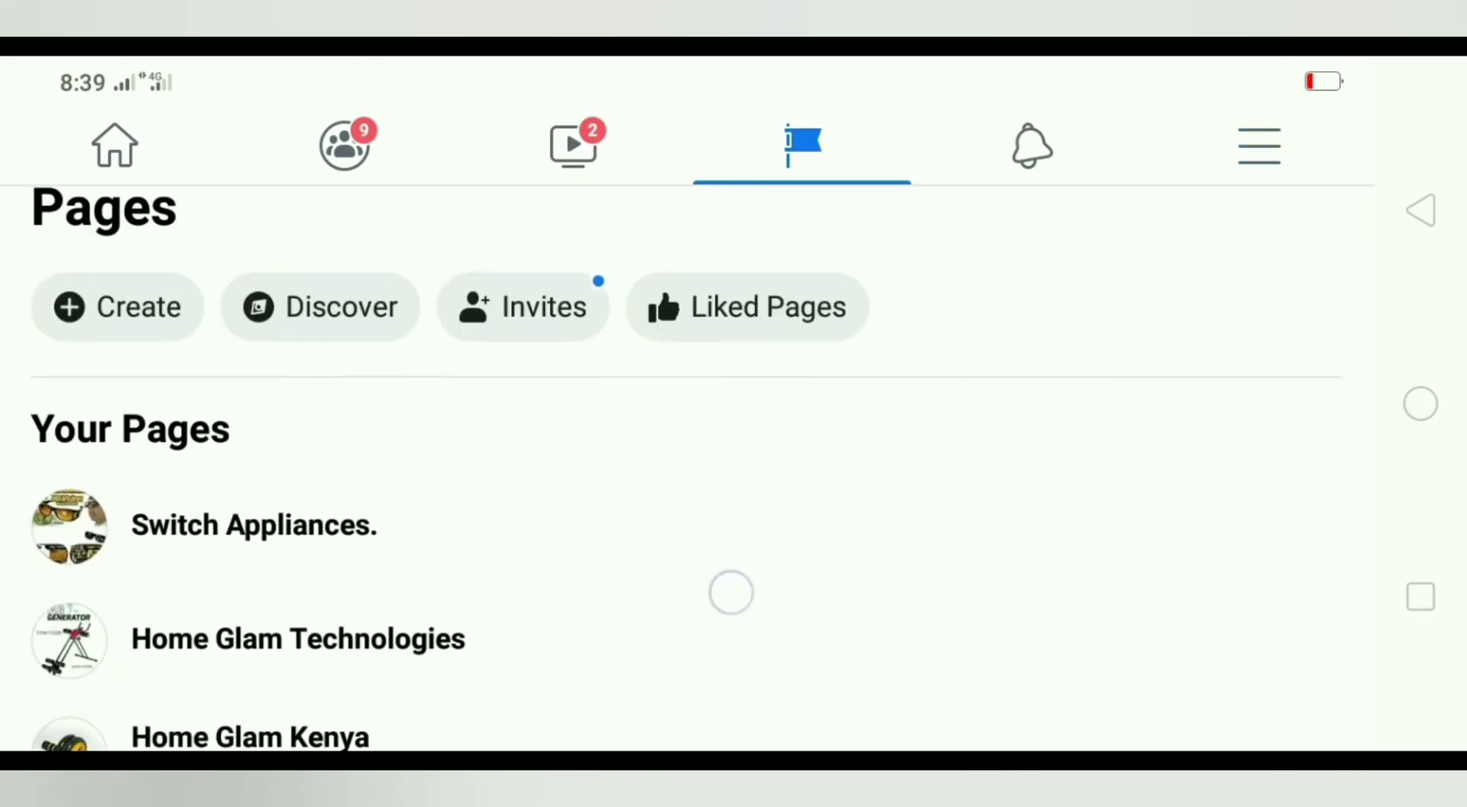
scroll("down", 3)
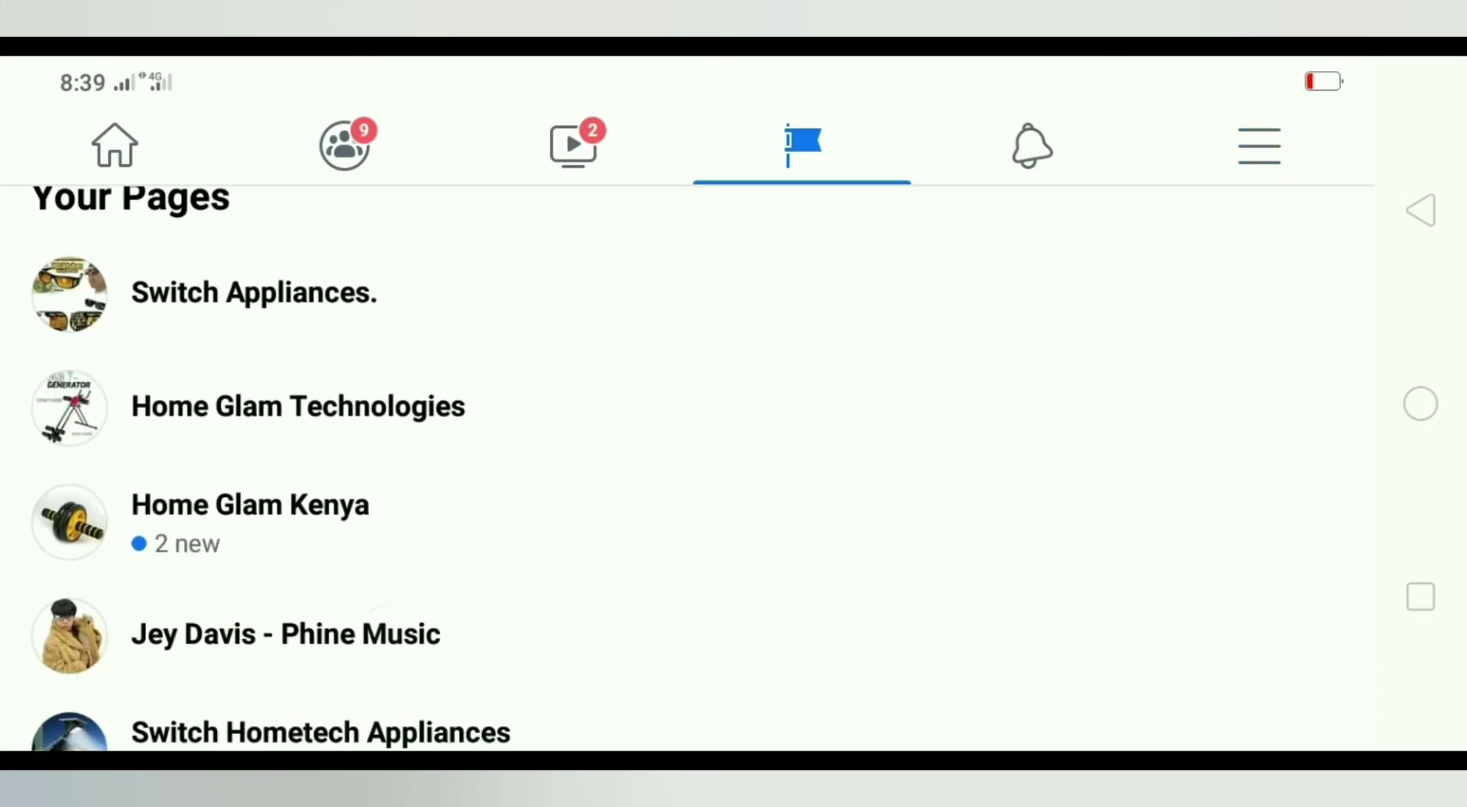
left_click(286, 635)
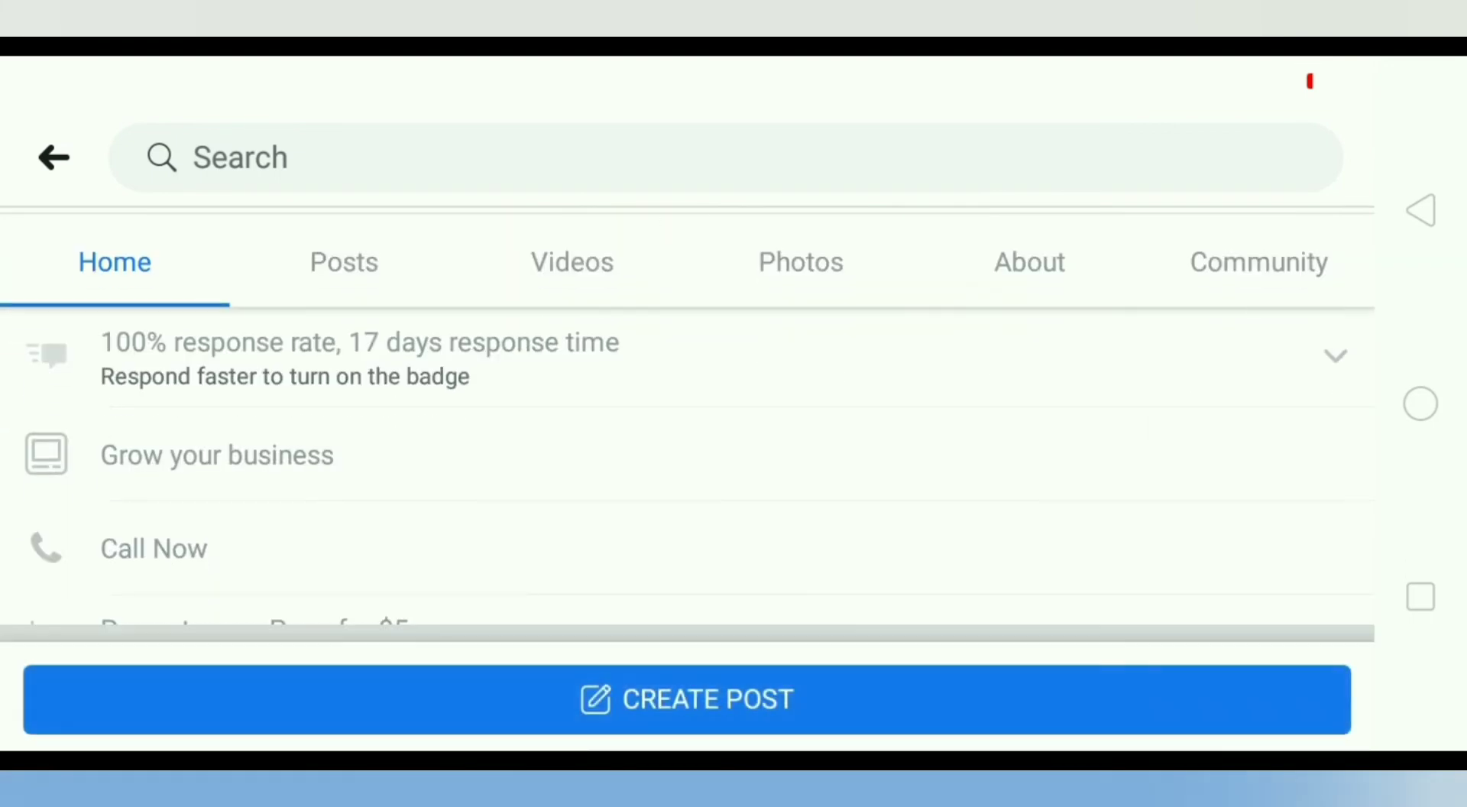
Scroll the page's Home feed down to the video post showing the new thumbnail.
scroll("down", 3)
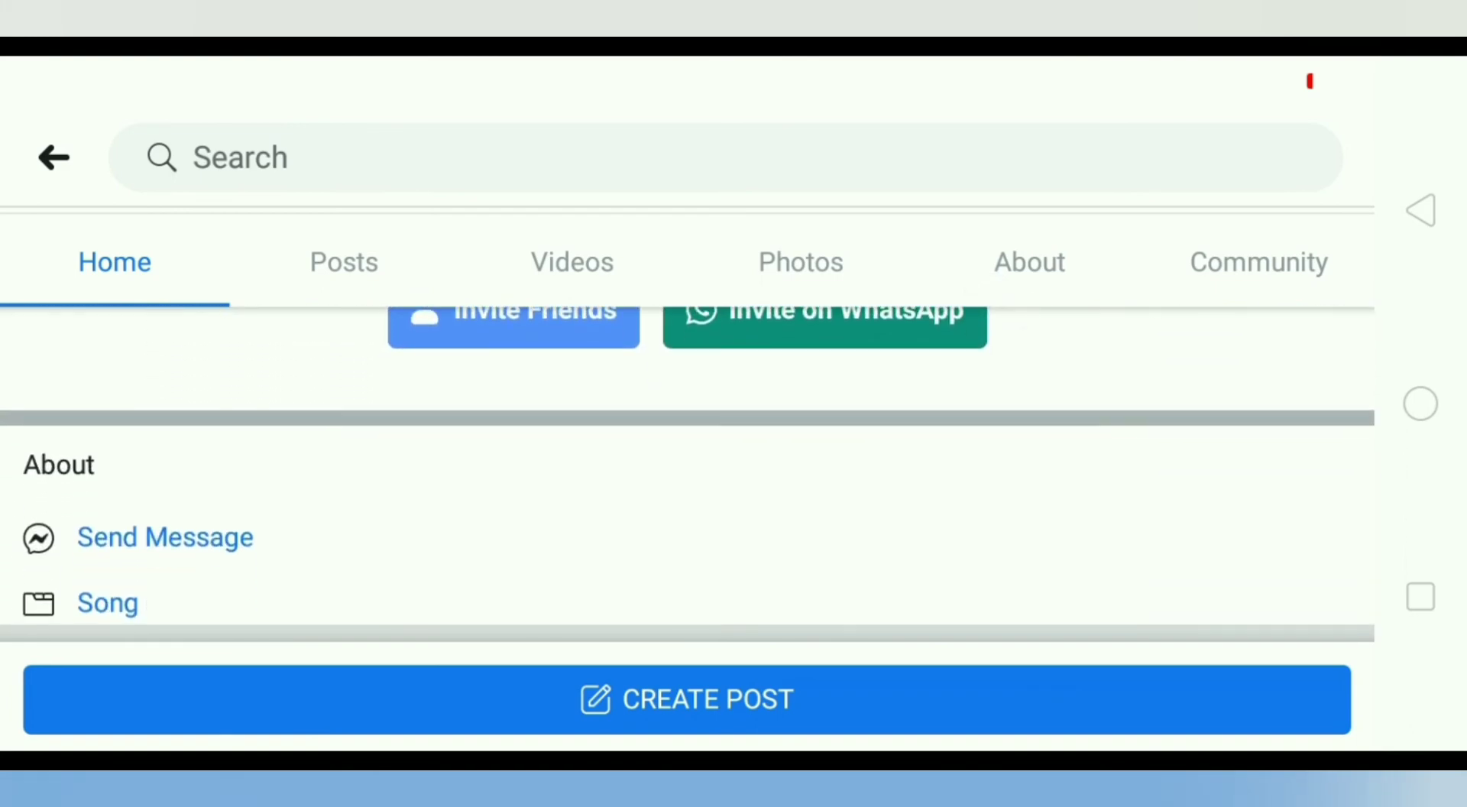
scroll("down", 3)
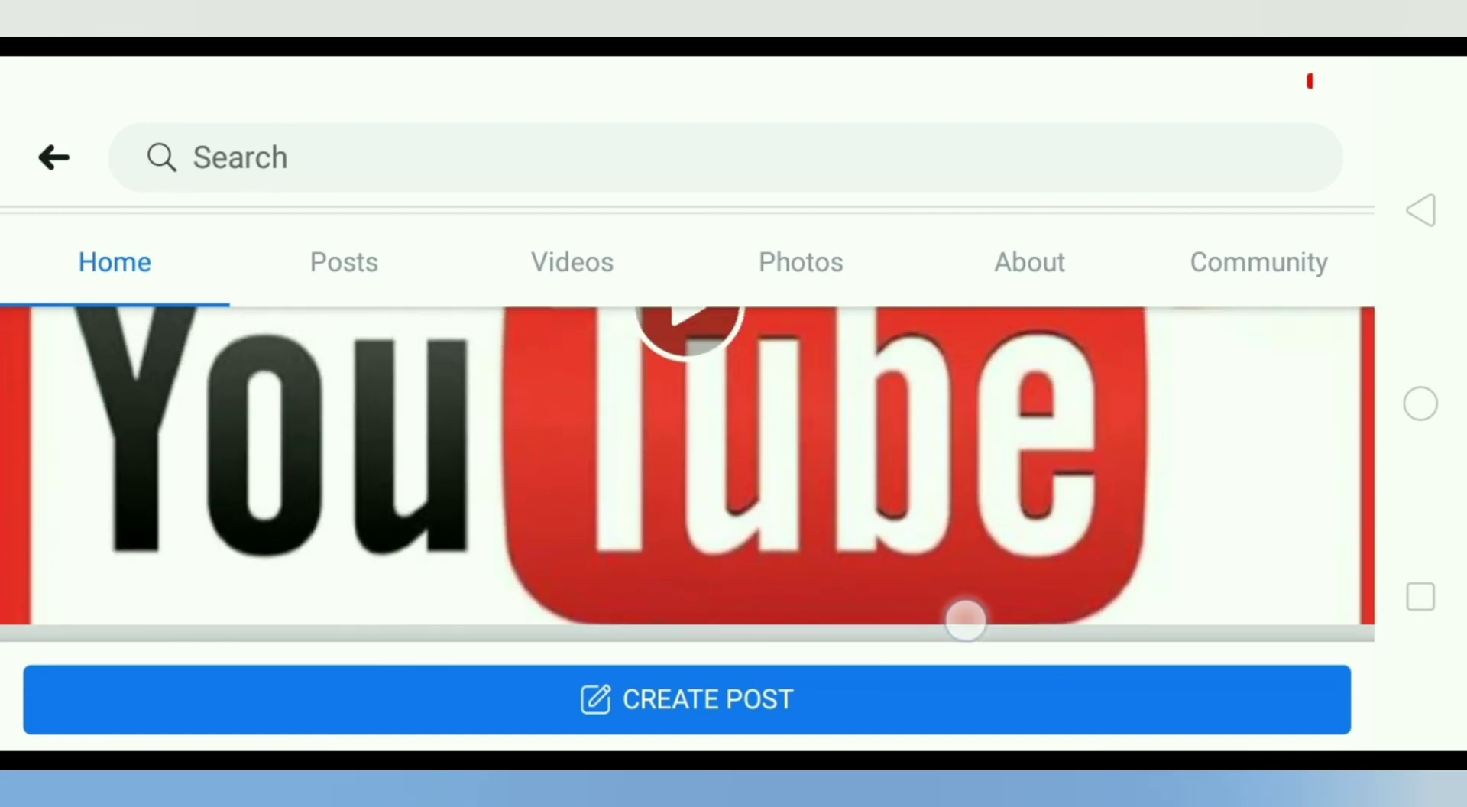
scroll("down", 3)
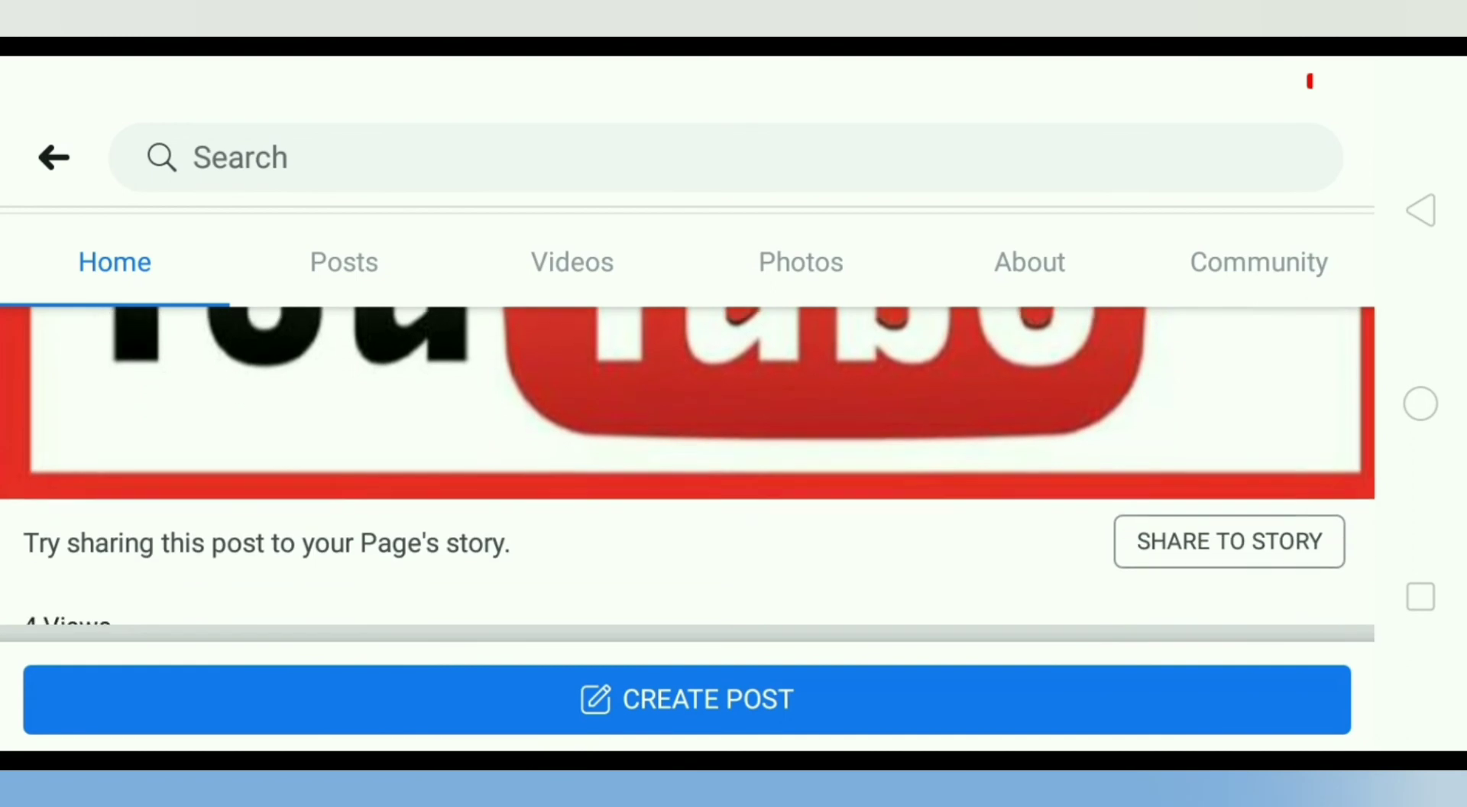
scroll("down", 3)
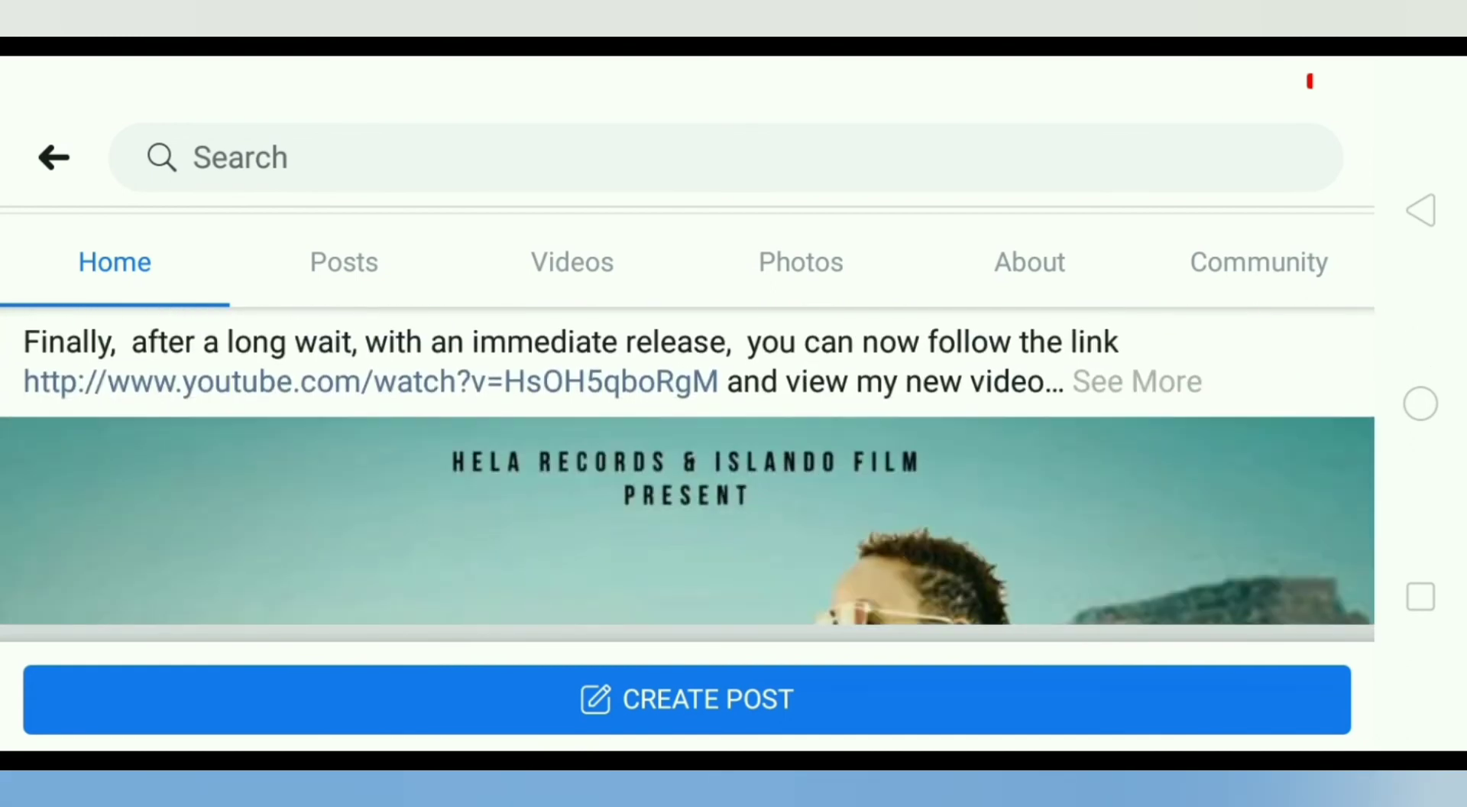